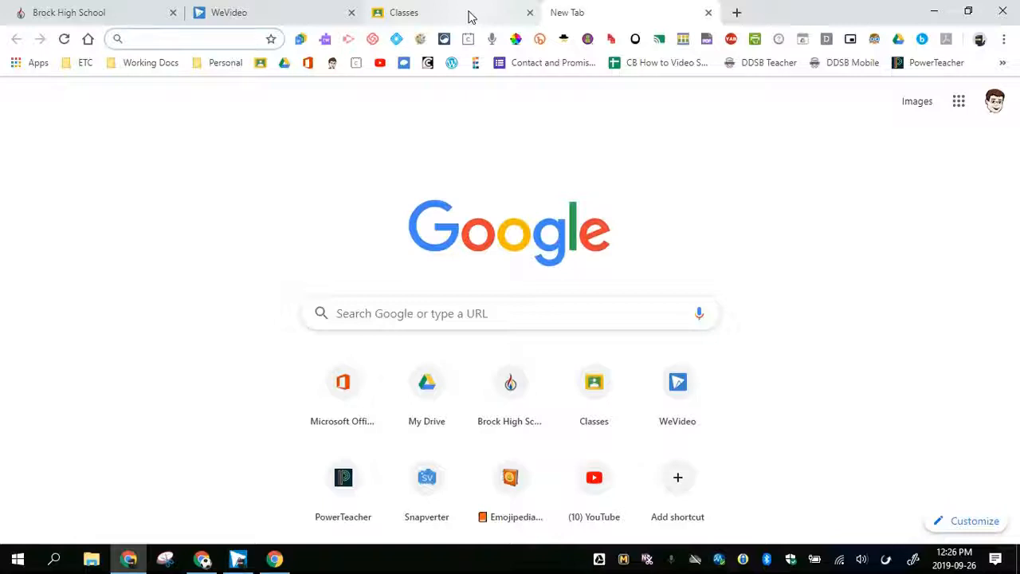
# Open the ETC class's Classwork list and bring up the Create menu for new work
pyautogui.click(191, 38)
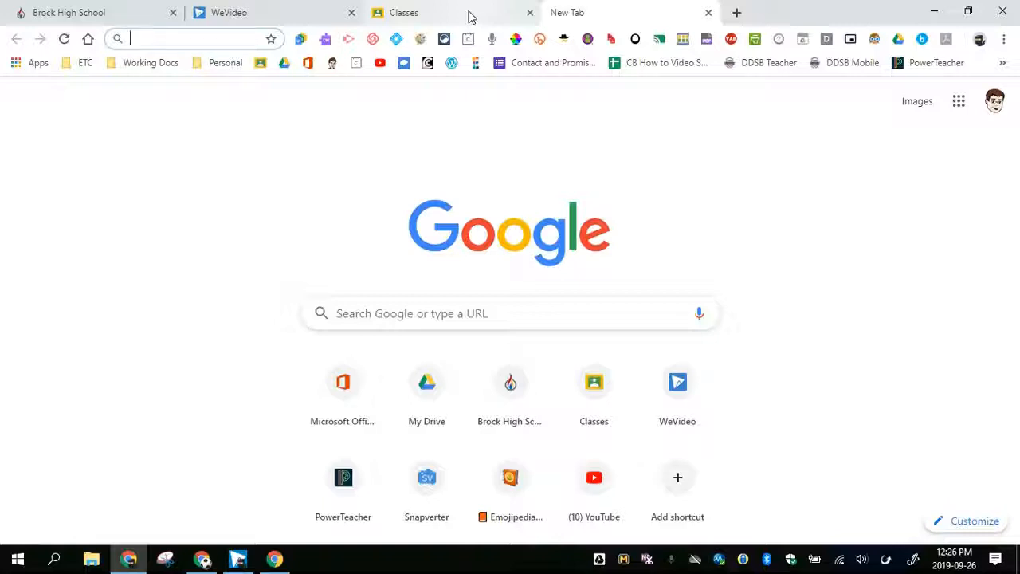
pyautogui.moveTo(434, 10)
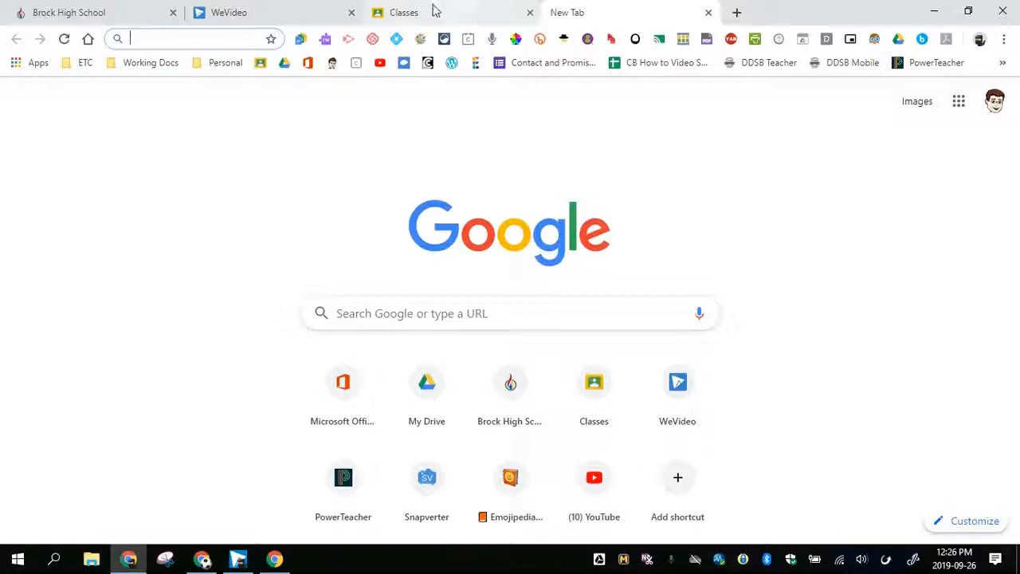
pyautogui.moveTo(443, 18)
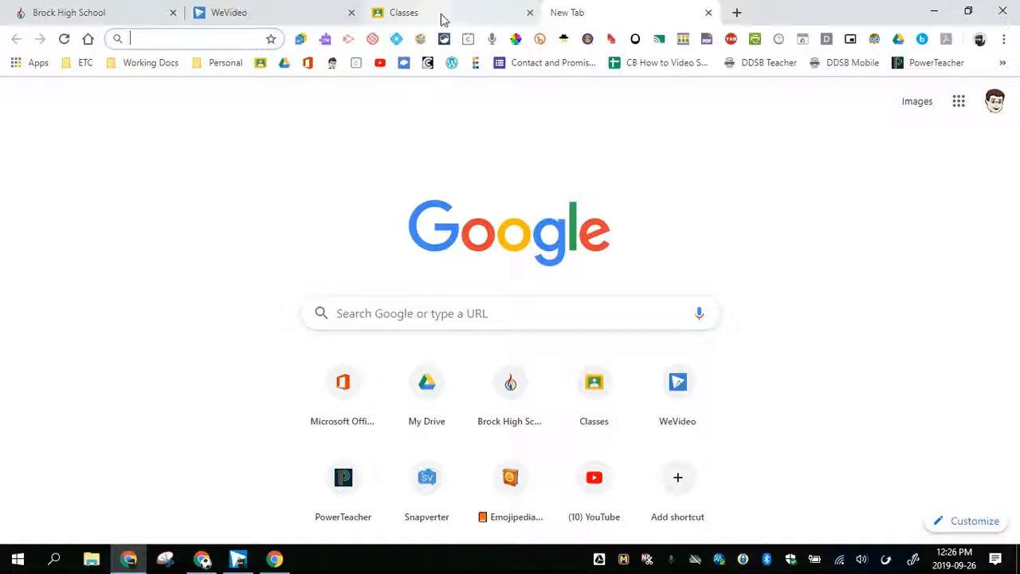
pyautogui.click(405, 13)
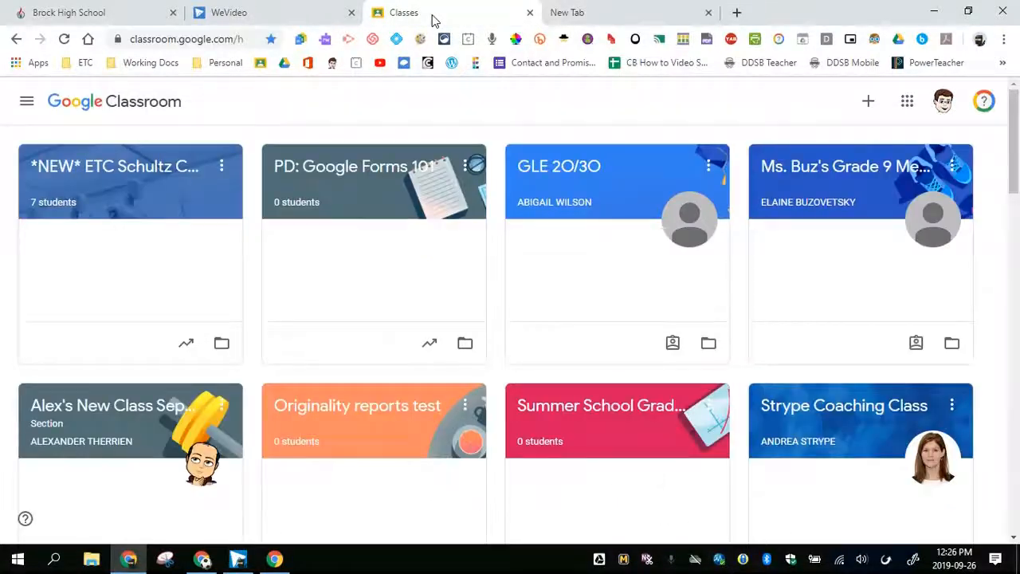
pyautogui.moveTo(115, 168)
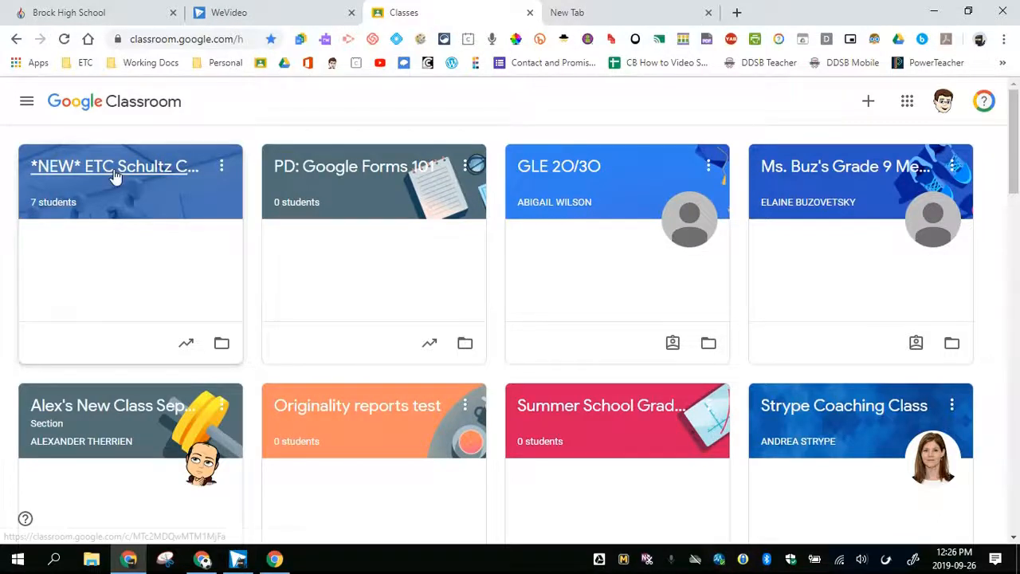
pyautogui.click(115, 166)
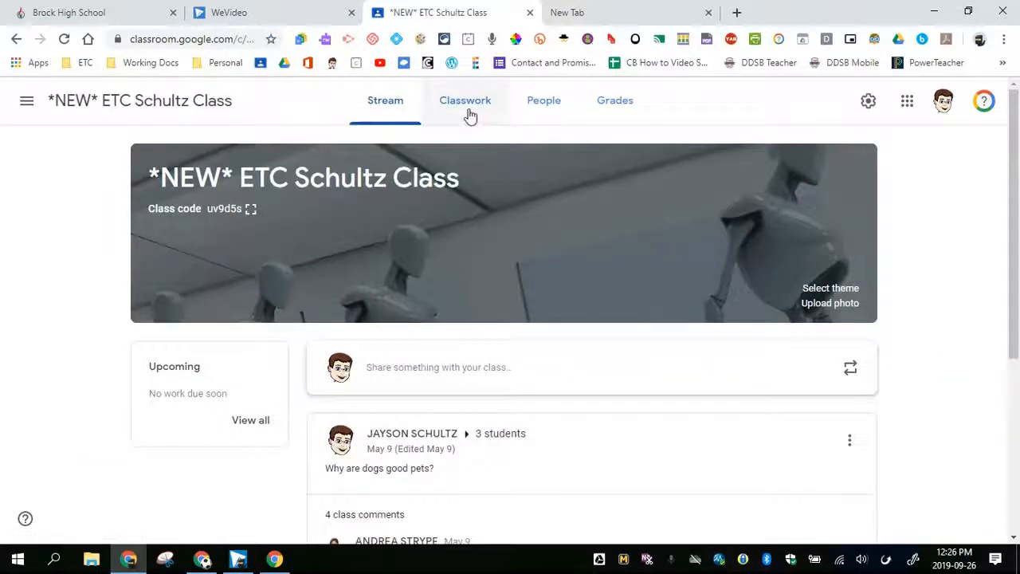
pyautogui.click(466, 99)
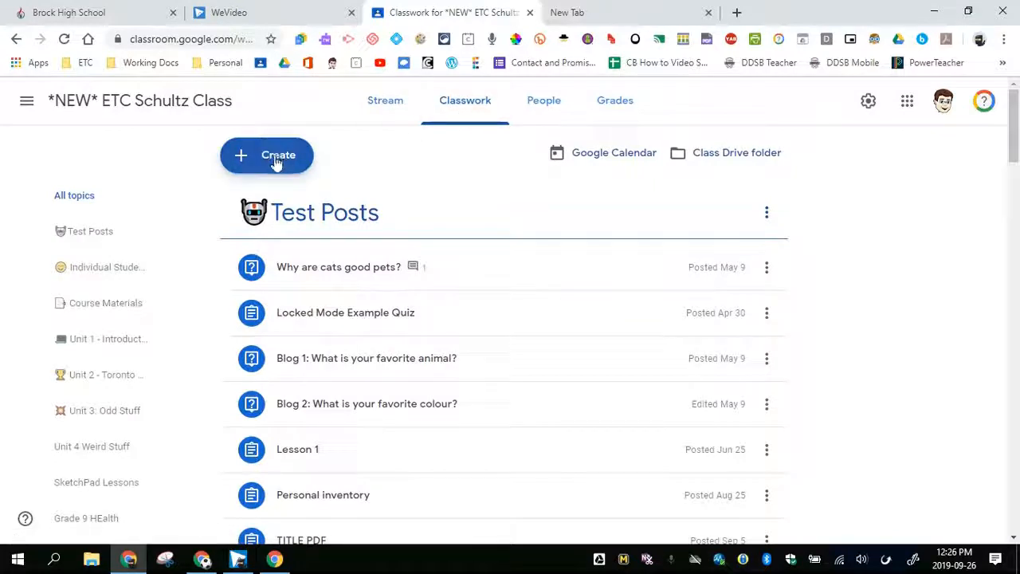
pyautogui.click(267, 154)
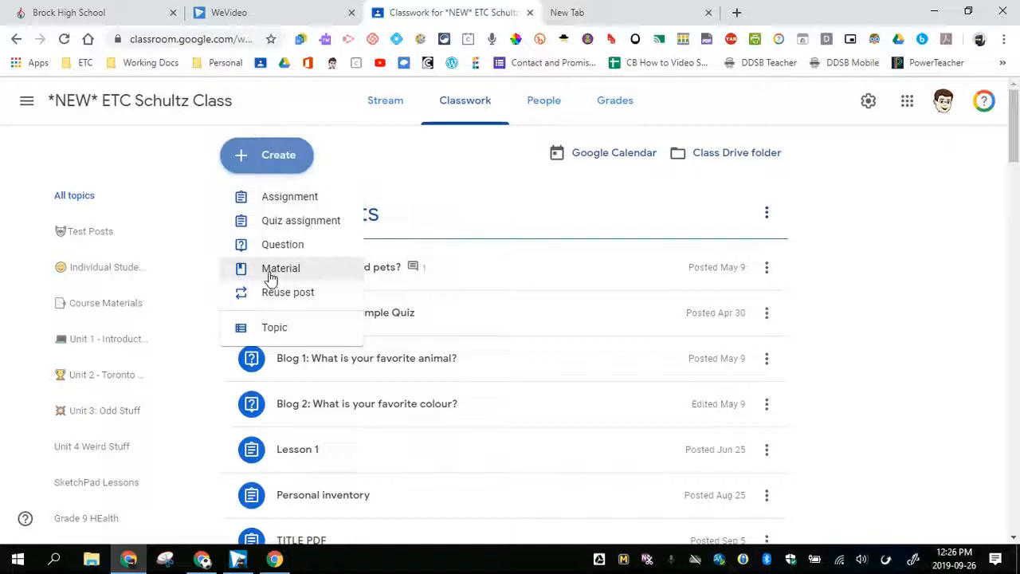
pyautogui.moveTo(290, 197)
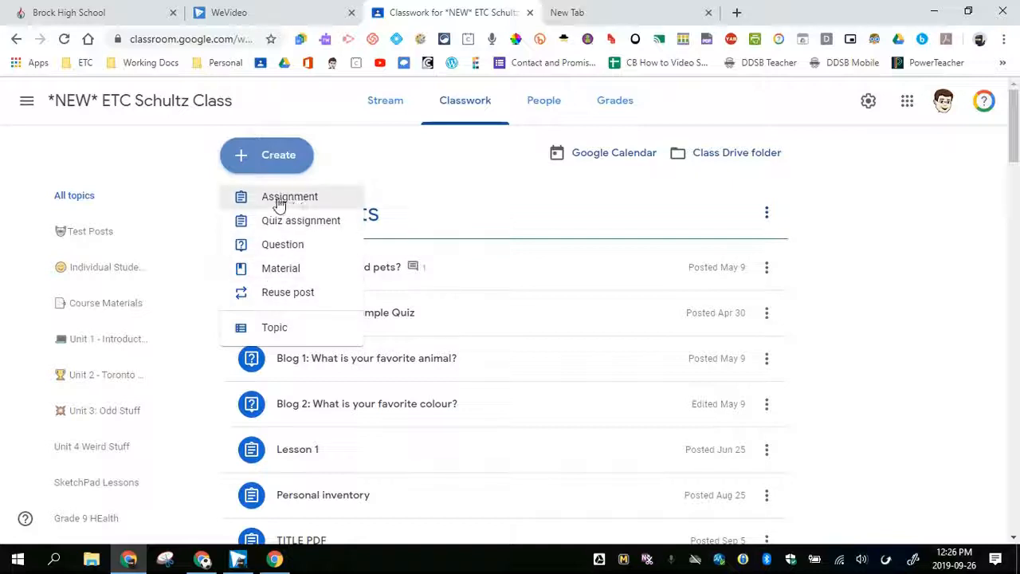
# Start a new Assignment and turn on Originality reports for it
pyautogui.click(290, 198)
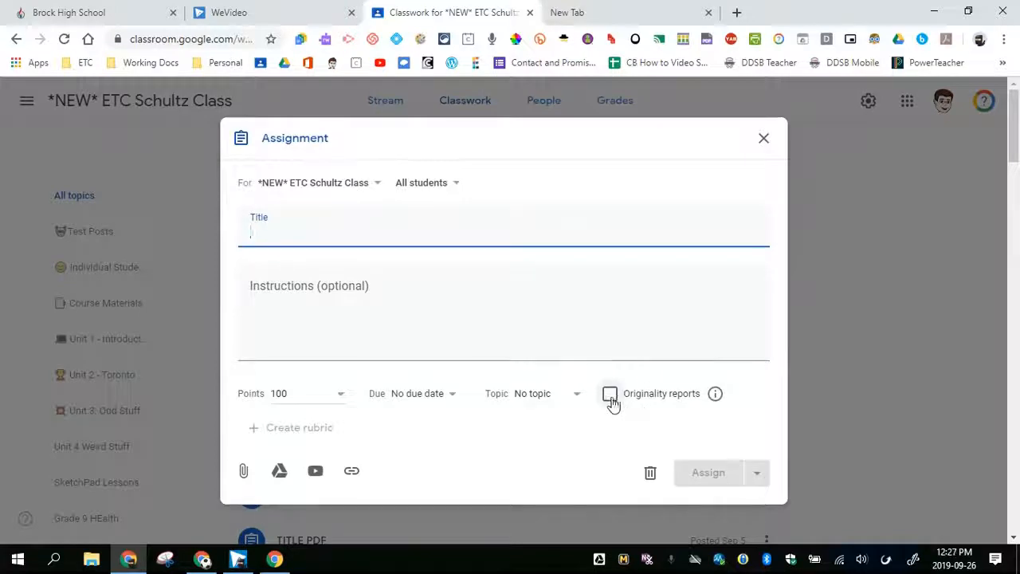
pyautogui.click(609, 393)
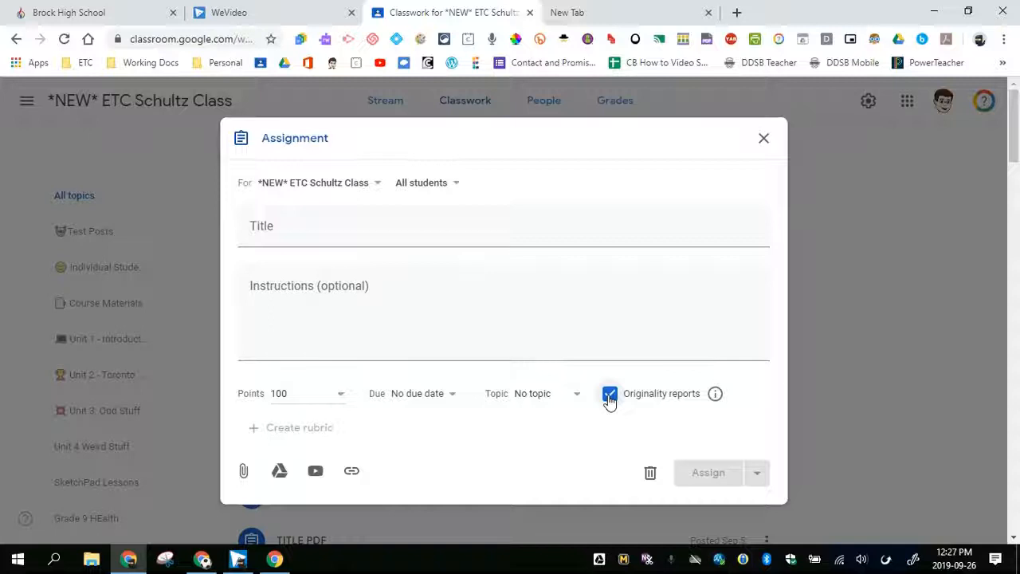
pyautogui.moveTo(638, 398)
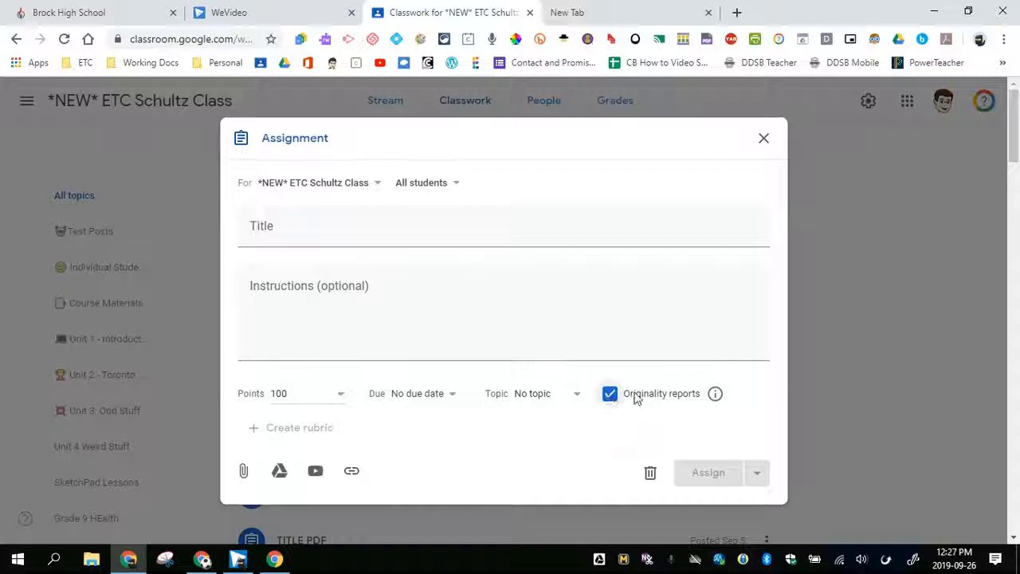
pyautogui.moveTo(634, 422)
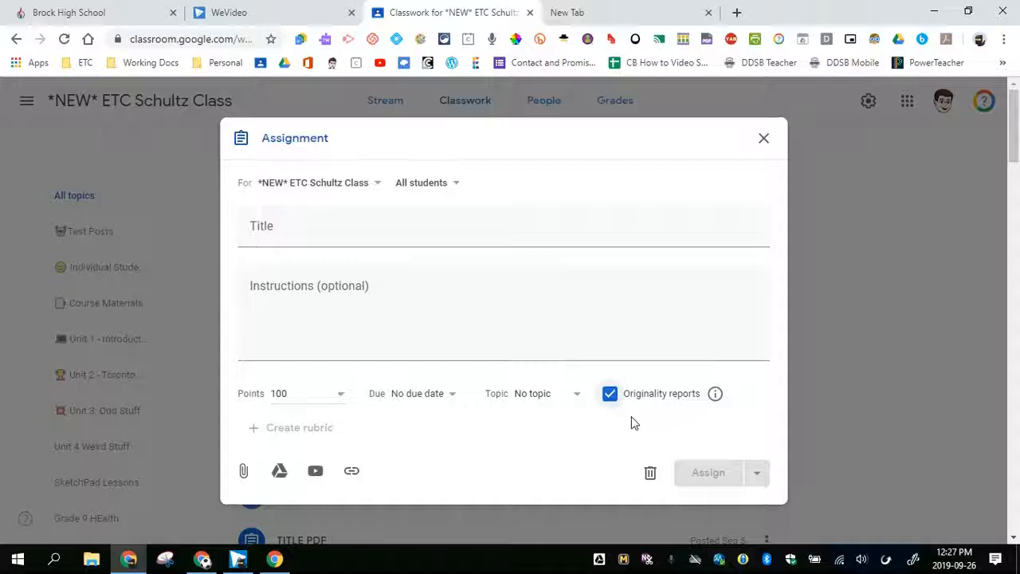
pyautogui.moveTo(676, 405)
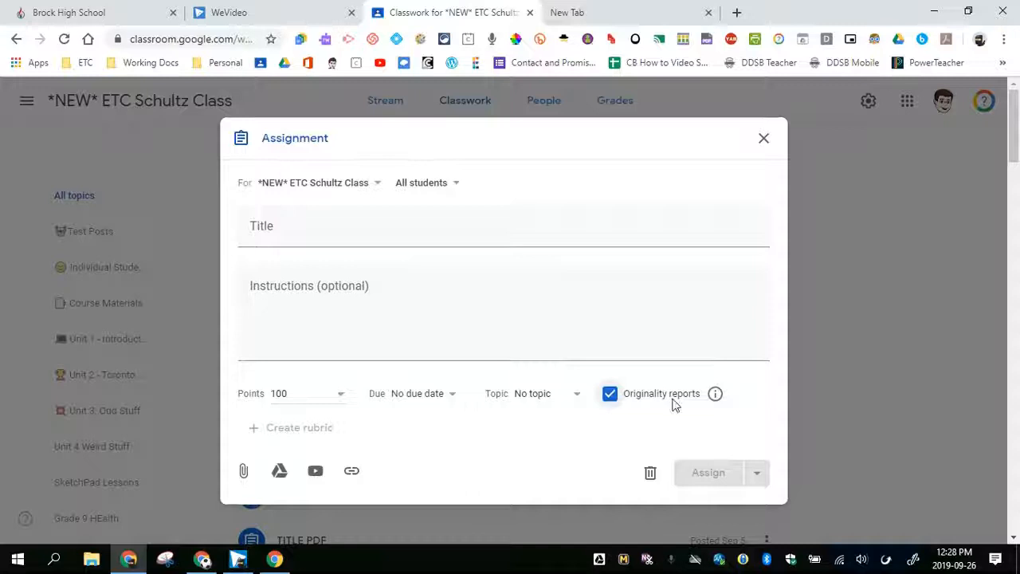
pyautogui.moveTo(647, 407)
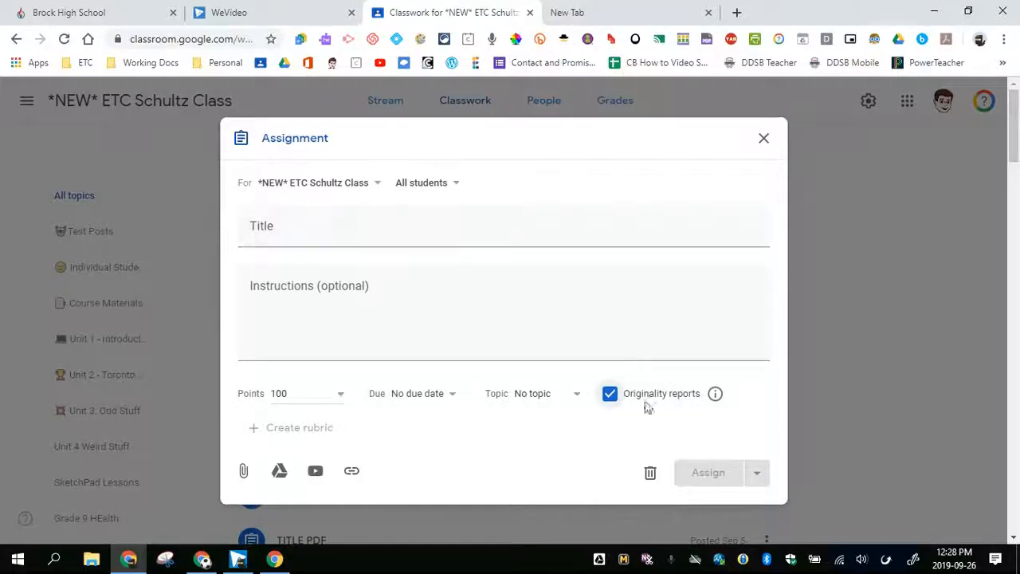
# Title the assignment 'Originality report', ask for a paragraph on dolphins, and assign it
pyautogui.click(359, 226)
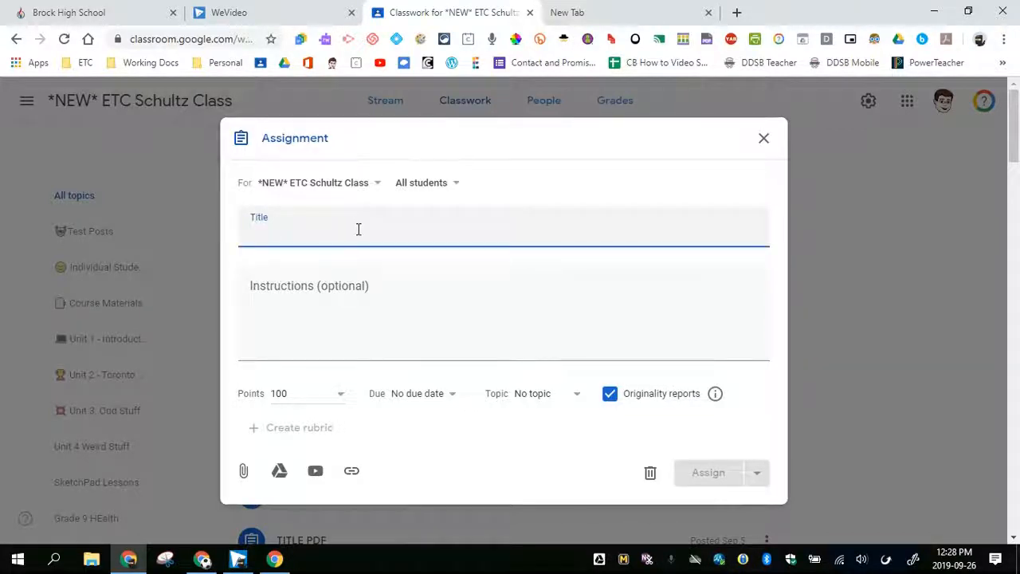
pyautogui.write('Originality report')
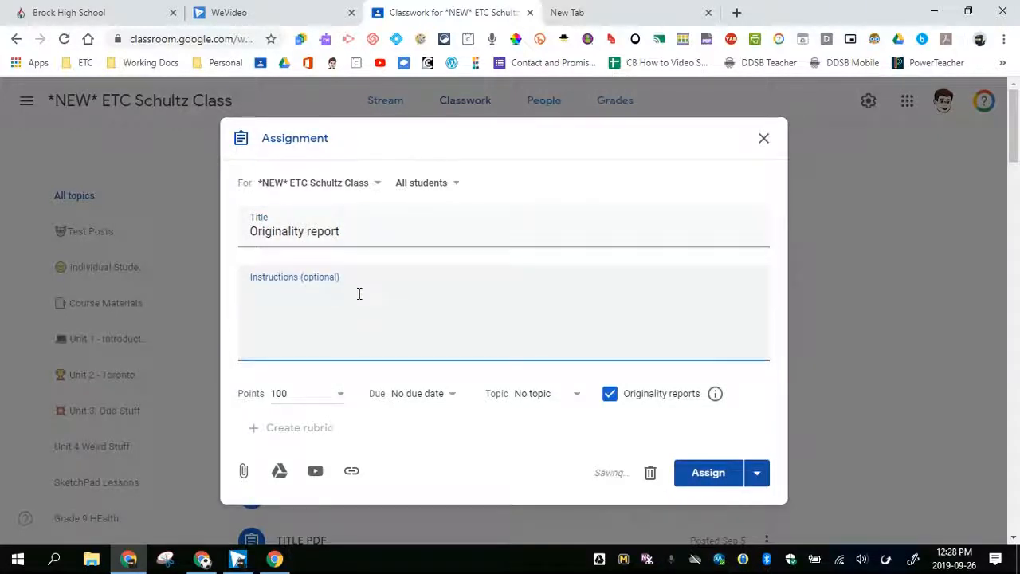
pyautogui.write('Please write a')
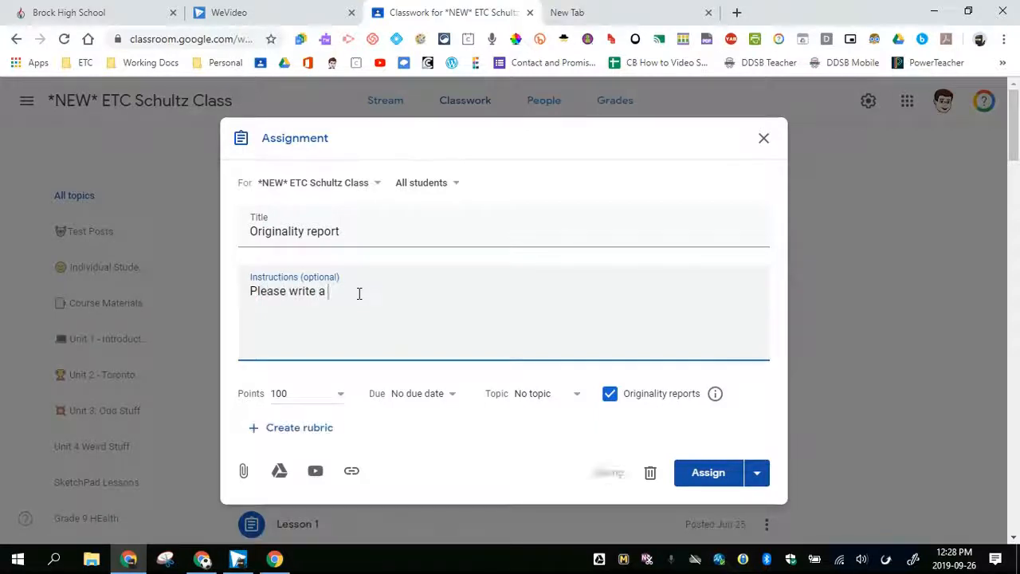
pyautogui.write('paragraph on')
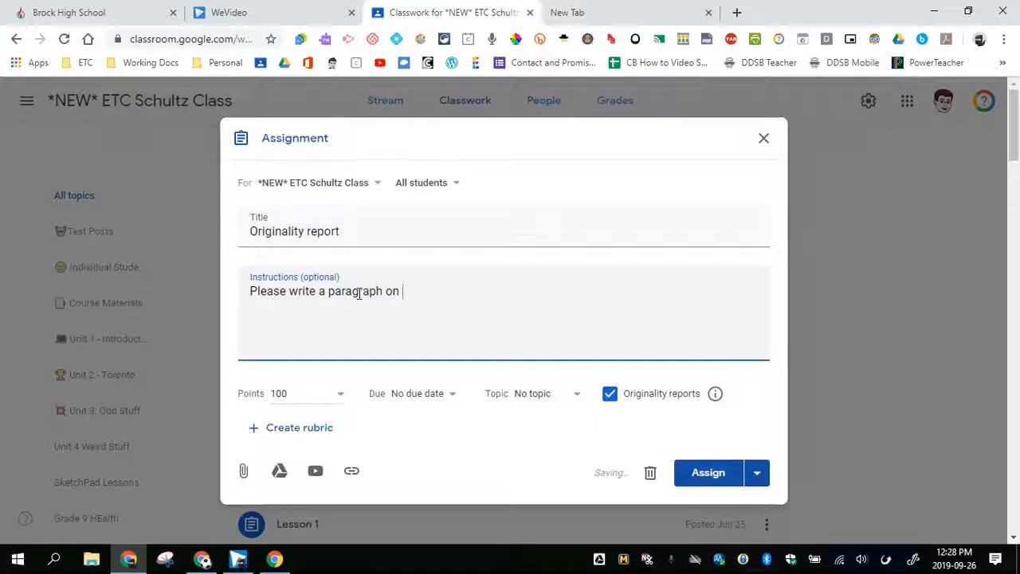
pyautogui.write('dolphins')
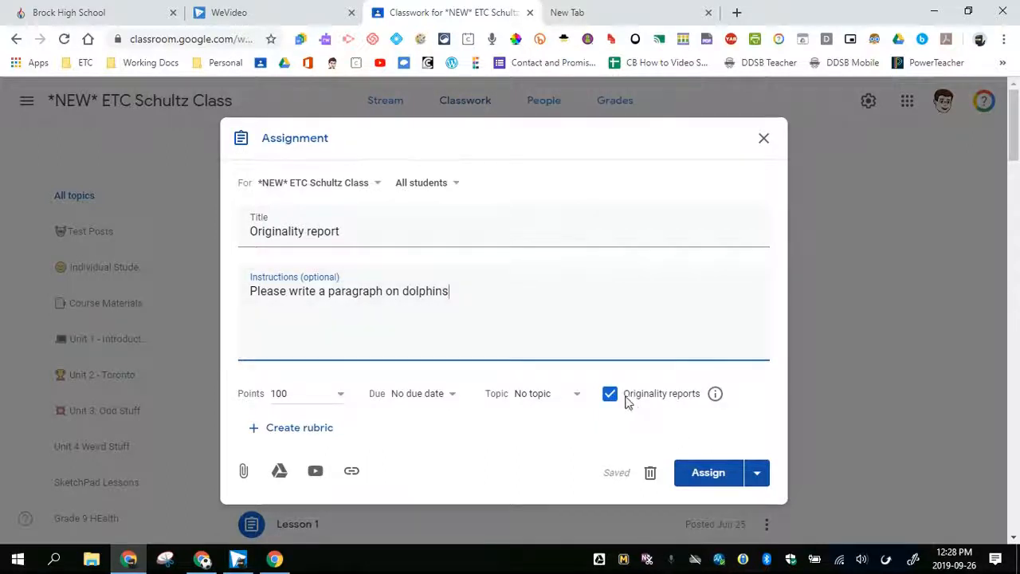
pyautogui.moveTo(708, 472)
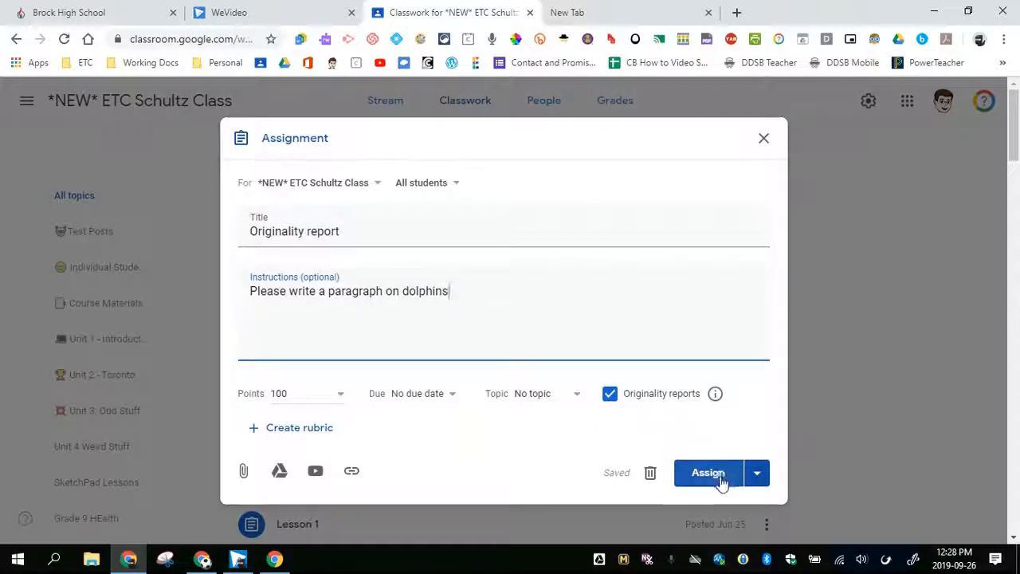
pyautogui.click(708, 472)
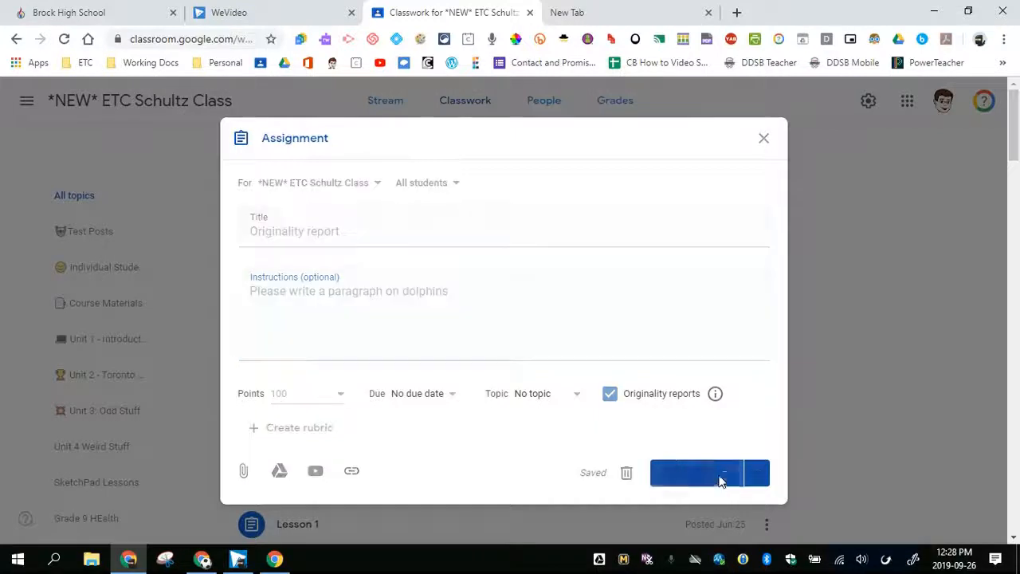
pyautogui.click(698, 472)
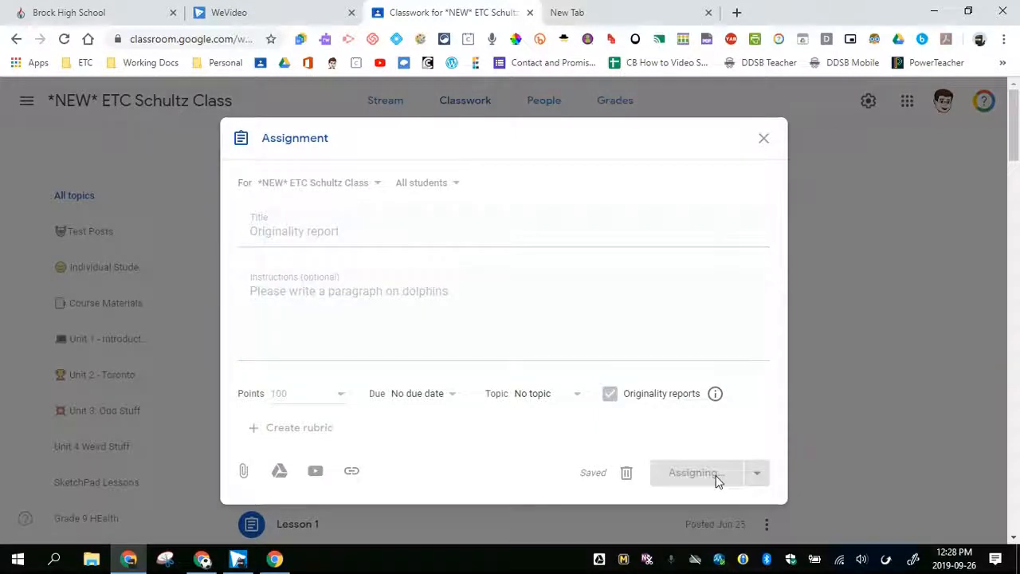
pyautogui.click(692, 472)
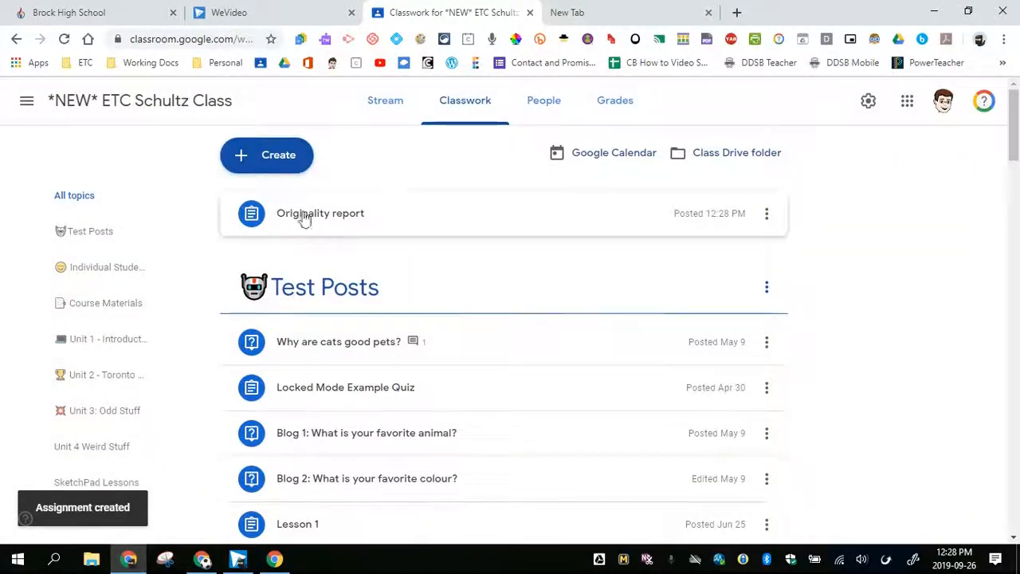
pyautogui.moveTo(370, 220)
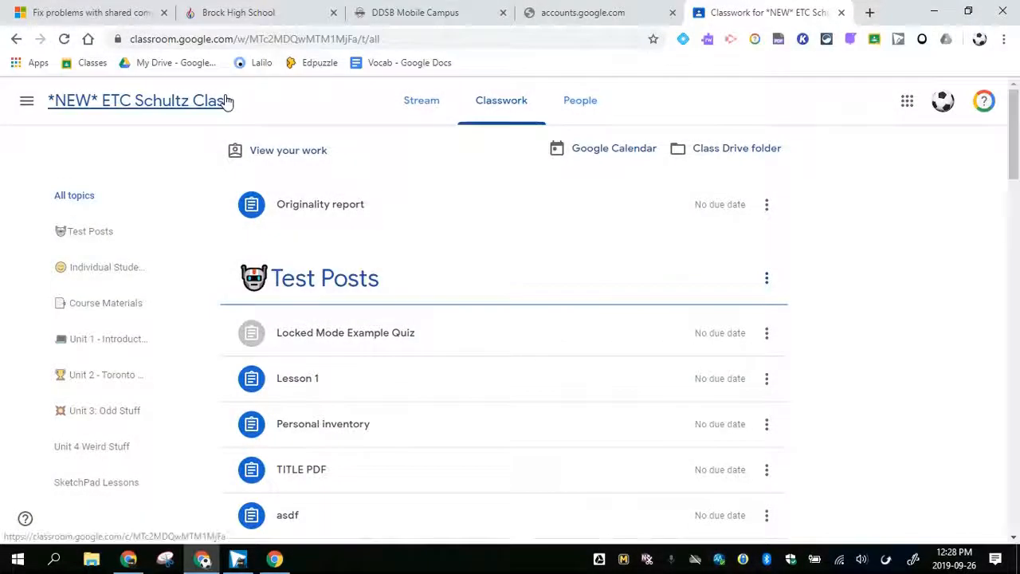
pyautogui.moveTo(169, 153)
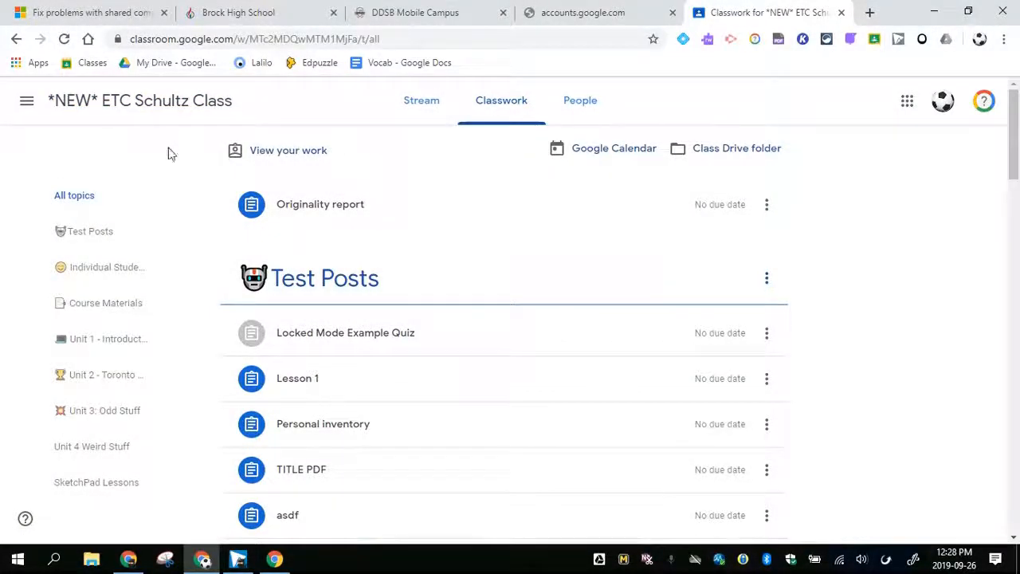
pyautogui.moveTo(306, 215)
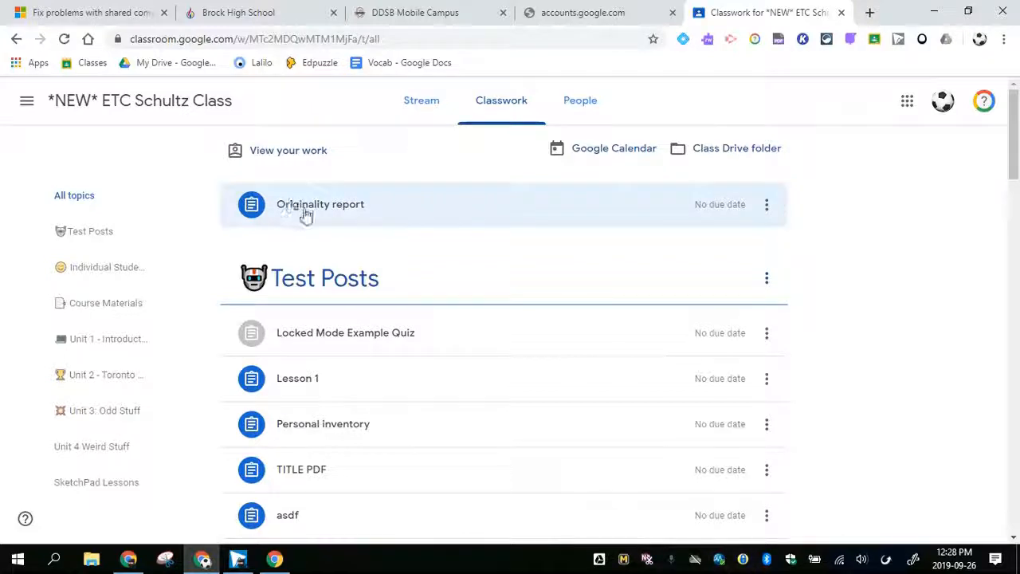
# Open the Originality report assignment, dismiss the tip, and choose to add or create work
pyautogui.click(320, 204)
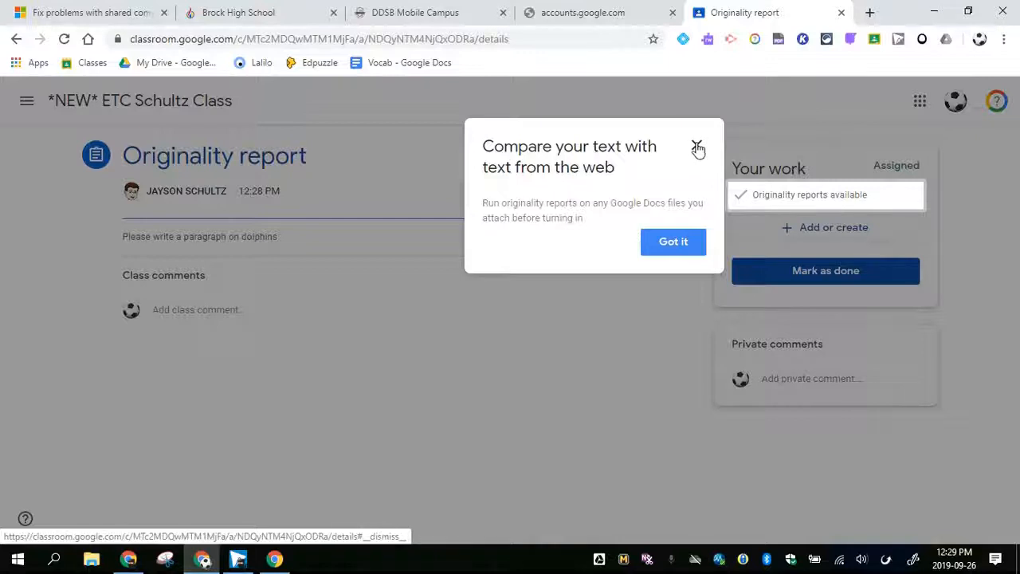
pyautogui.moveTo(771, 204)
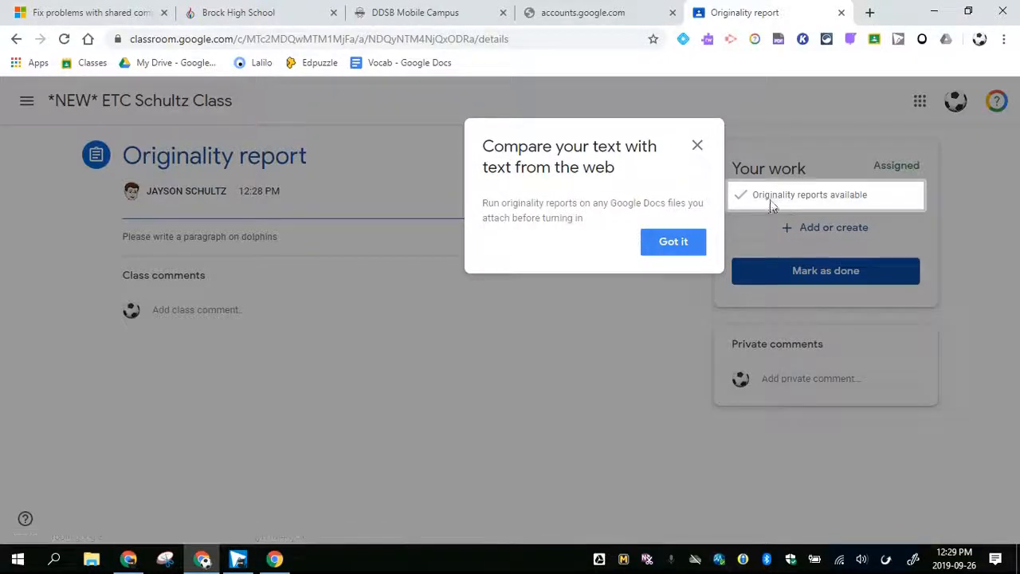
pyautogui.moveTo(834, 204)
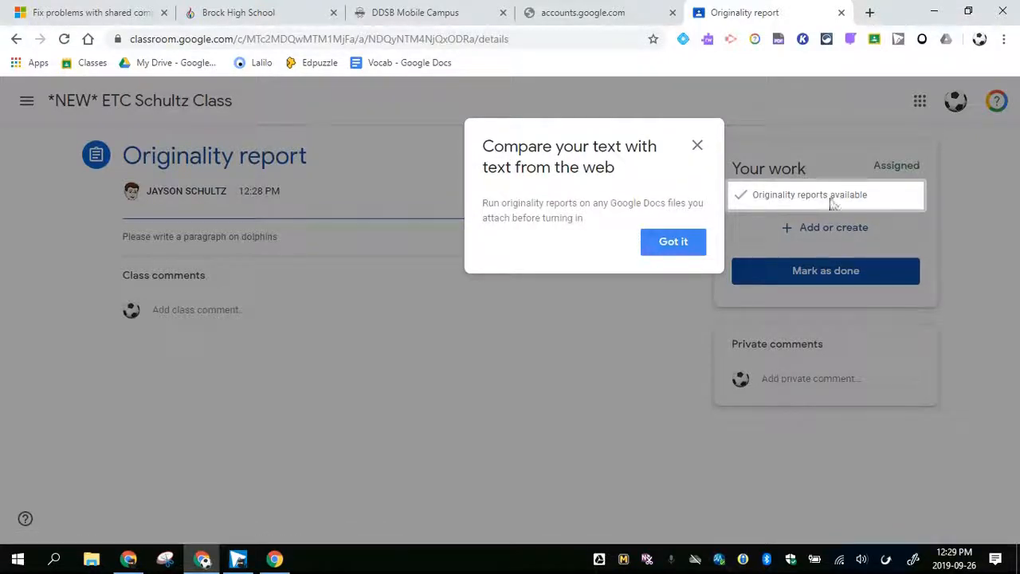
pyautogui.click(673, 241)
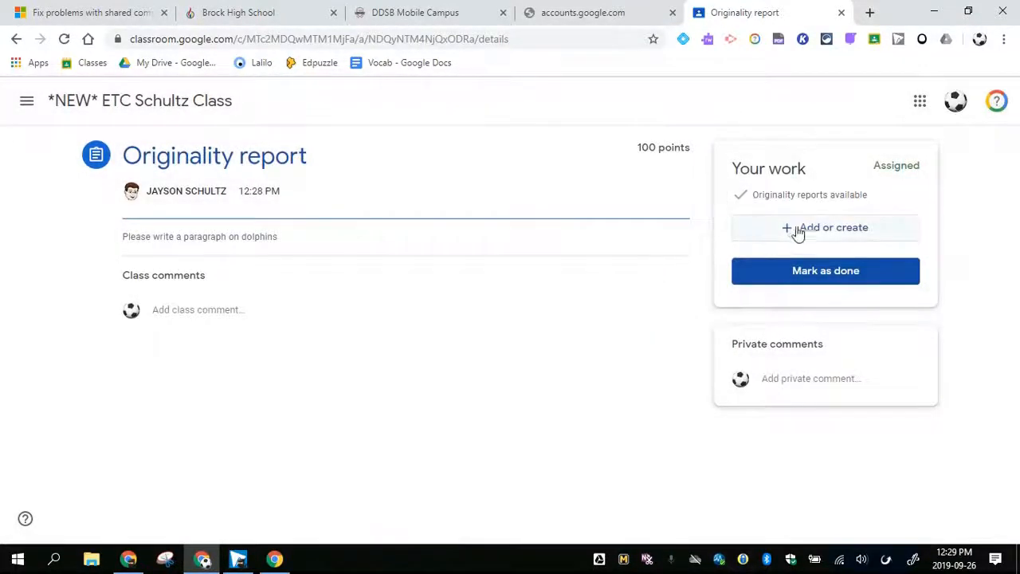
pyautogui.click(826, 226)
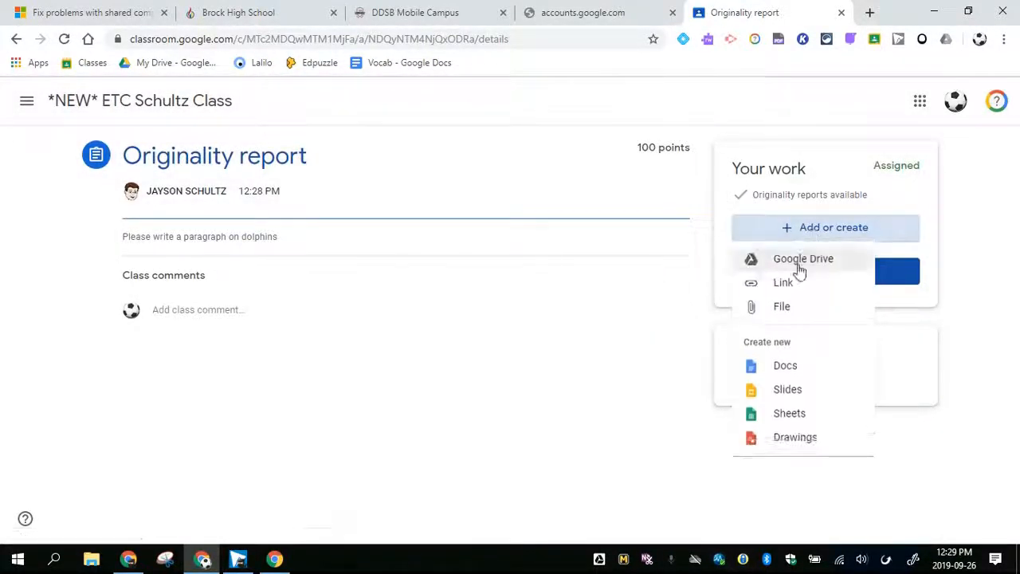
pyautogui.click(784, 365)
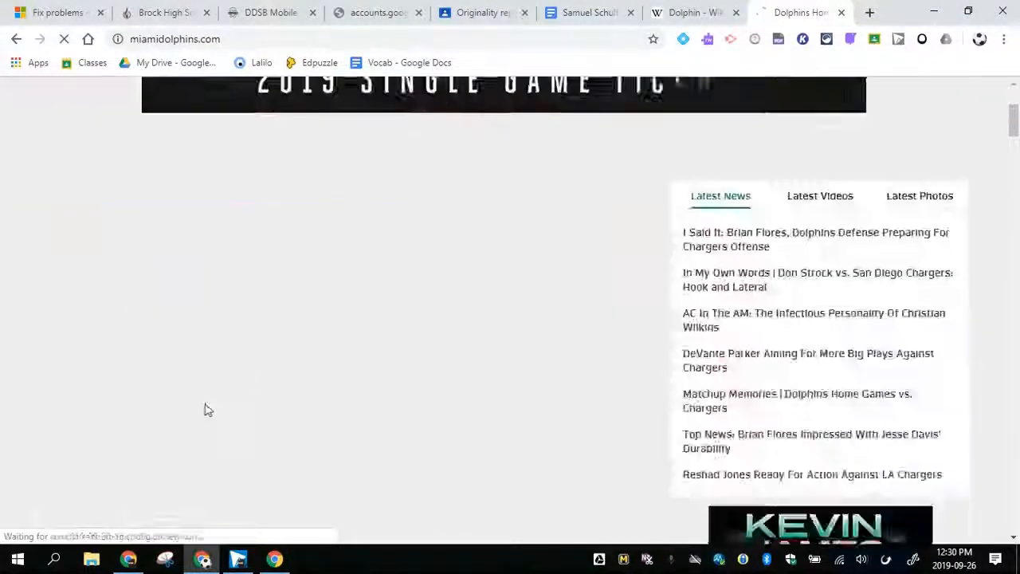
# Open the Don Strock vs. San Diego Chargers article, then return to the assignment document
pyautogui.click(816, 279)
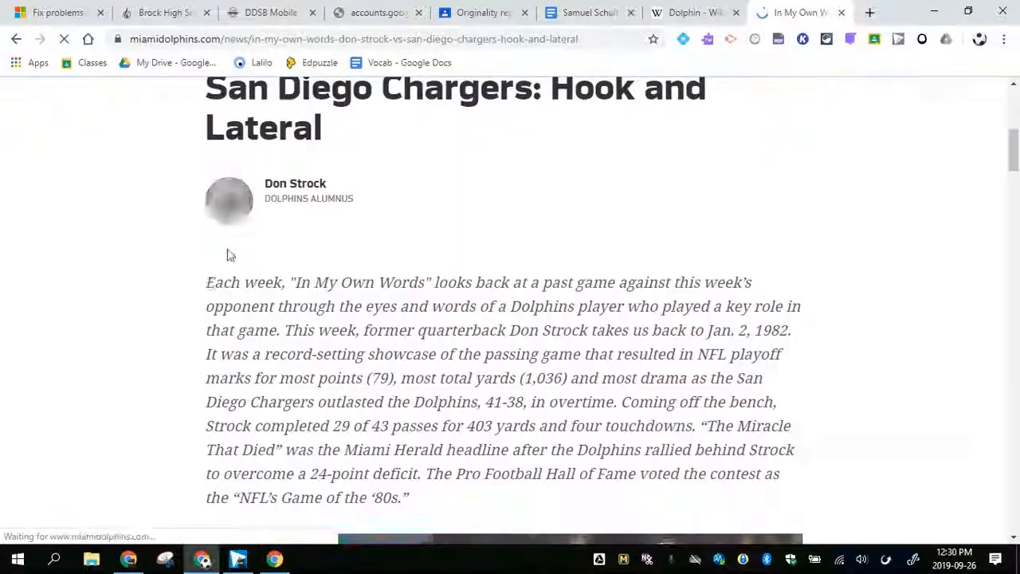
pyautogui.click(590, 13)
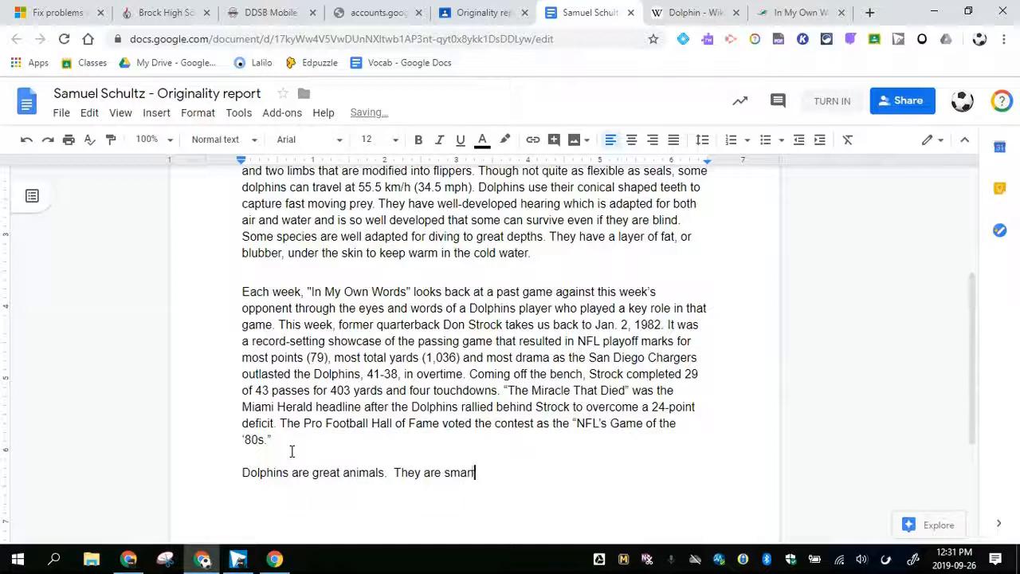
# Finish the document with original sentences about dolphins being fun to watch and trainable
pyautogui.write('and fun to watch.  I like to see')
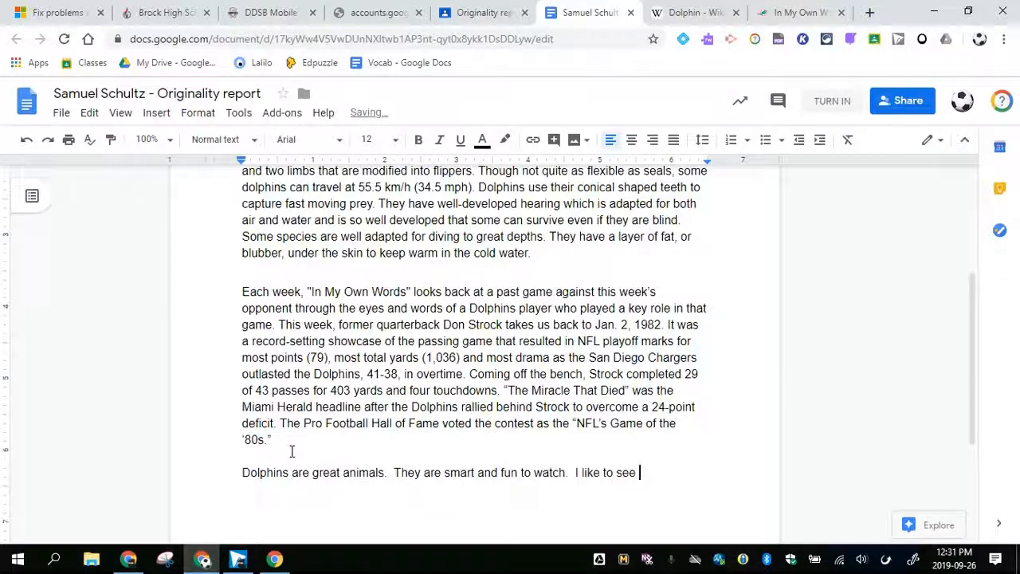
pyautogui.write('watch them at the zoo.')
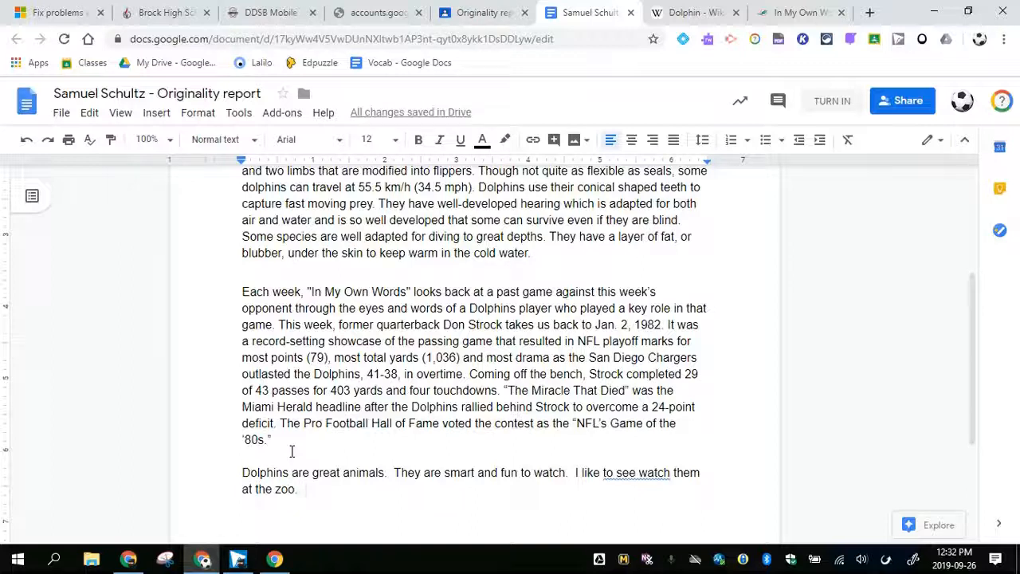
pyautogui.click(301, 488)
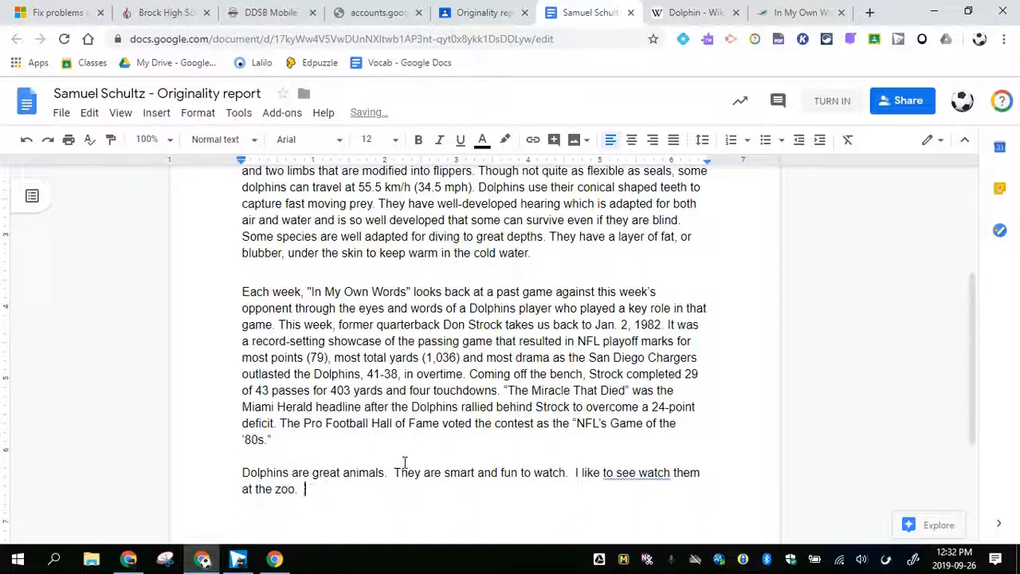
pyautogui.write('Dolphins can be trained to do many tricks')
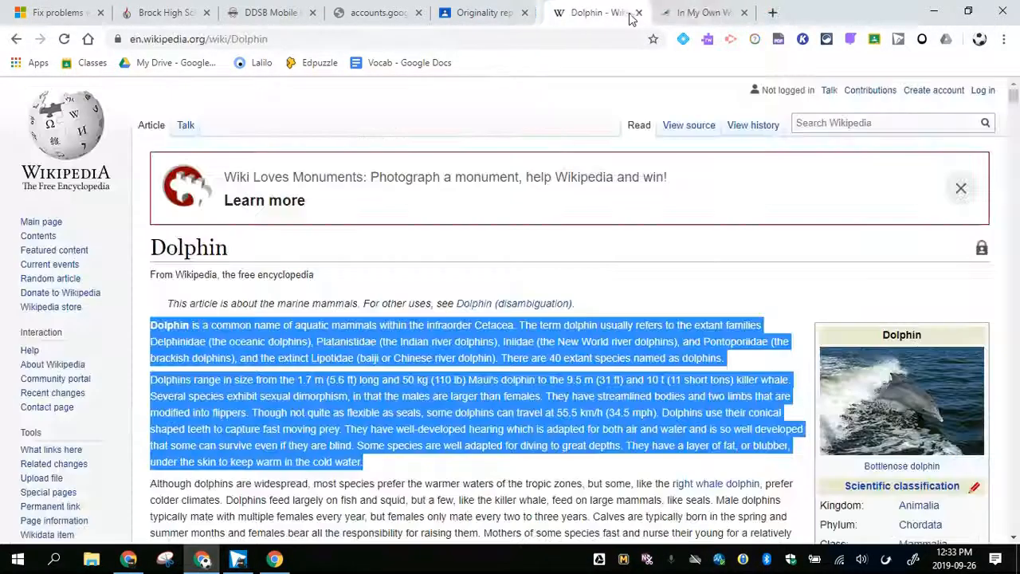
# Back on the assignment, run an originality report on the attached document and confirm
pyautogui.click(478, 13)
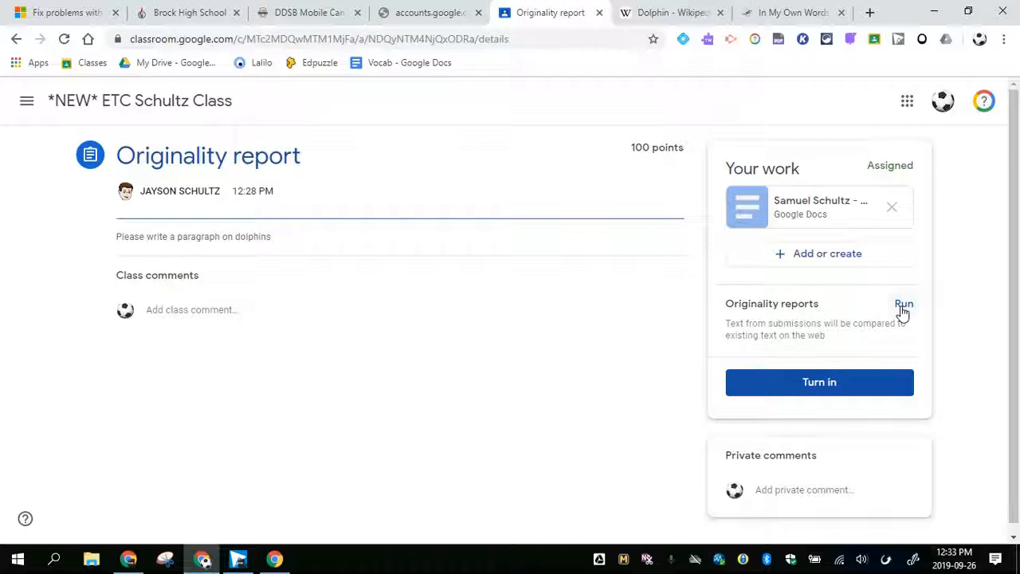
pyautogui.click(904, 303)
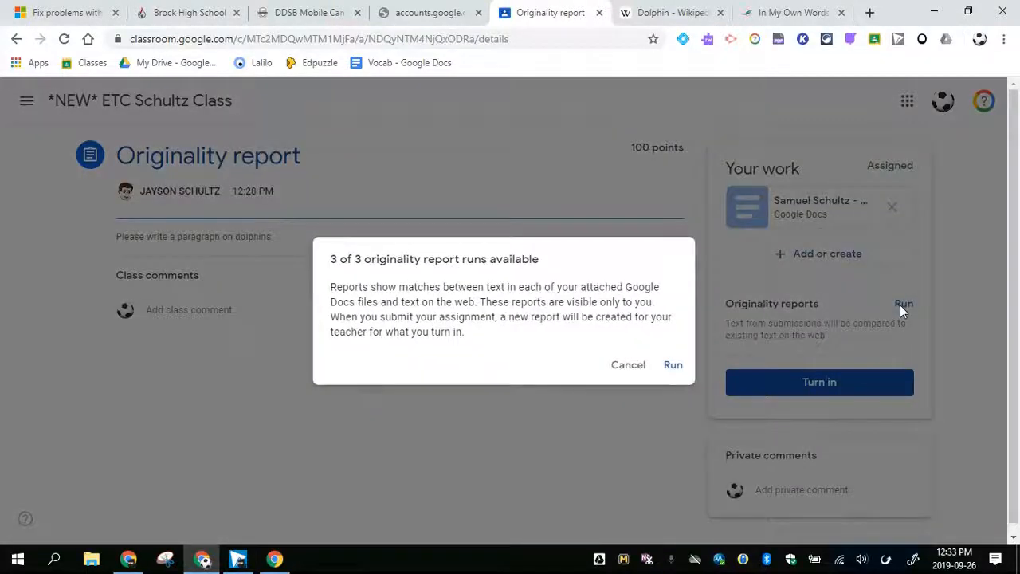
pyautogui.moveTo(456, 399)
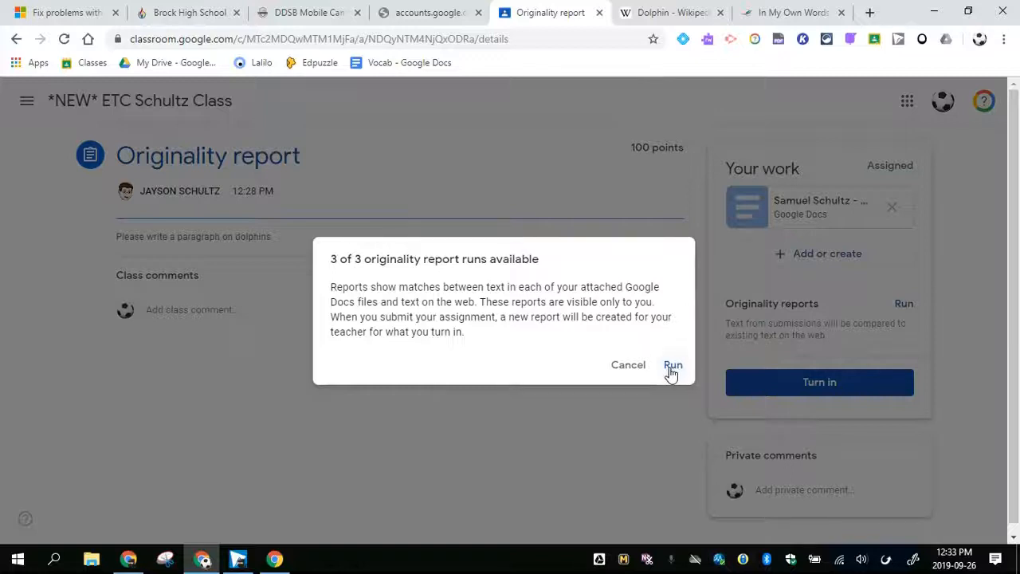
pyautogui.click(673, 363)
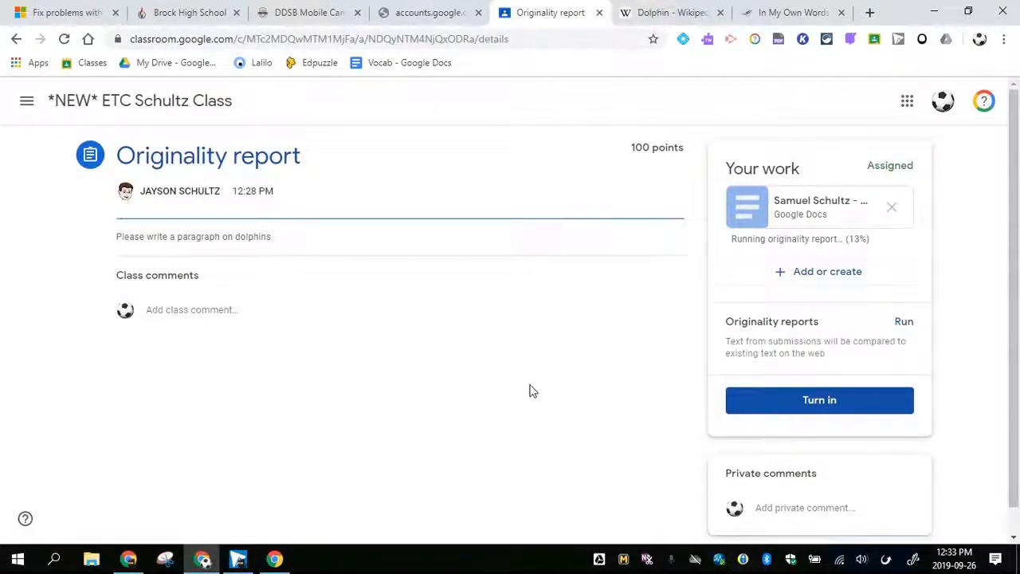
pyautogui.moveTo(735, 249)
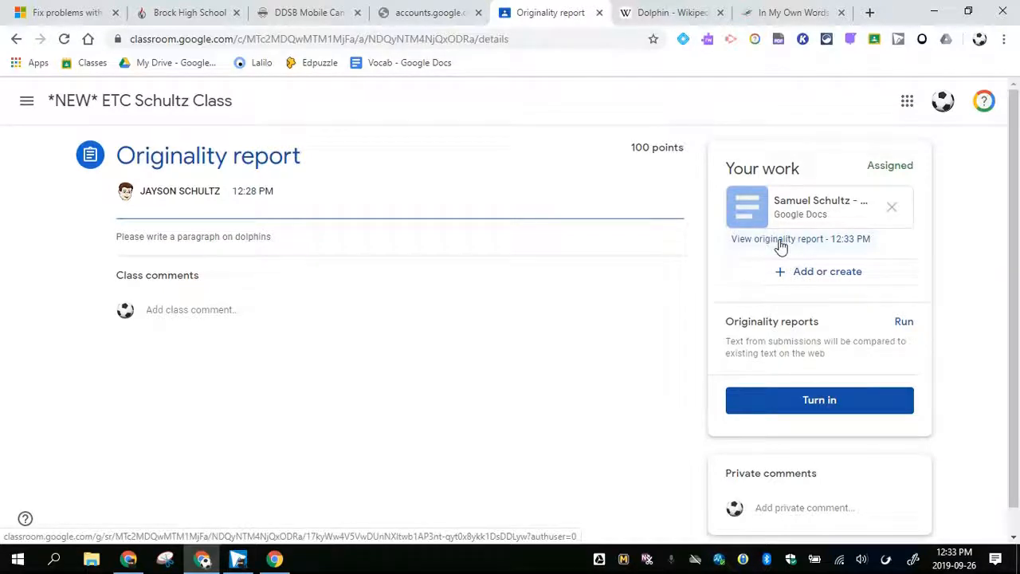
# Open the finished originality report and step through all its flagged passages
pyautogui.click(780, 239)
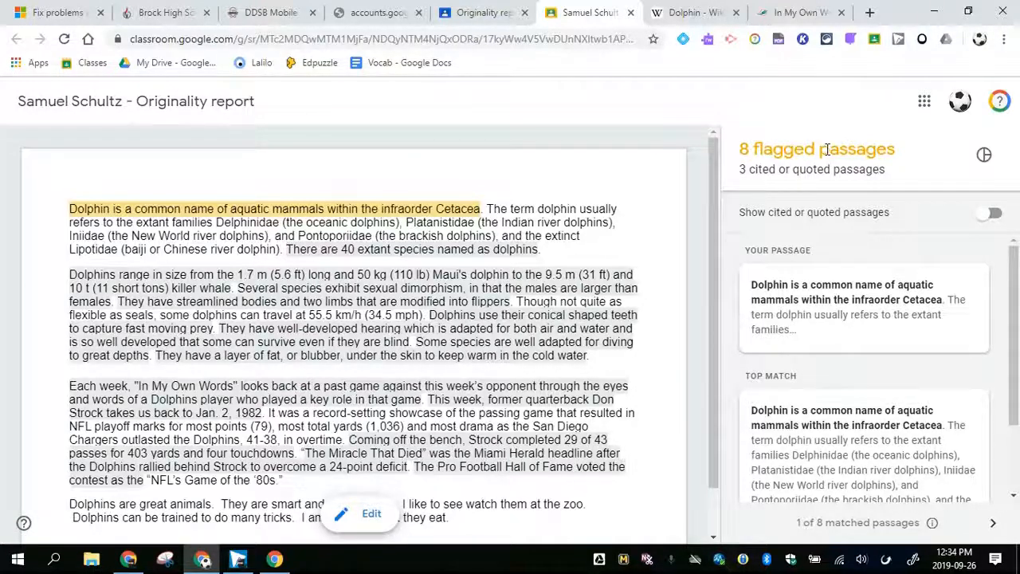
pyautogui.moveTo(941, 309)
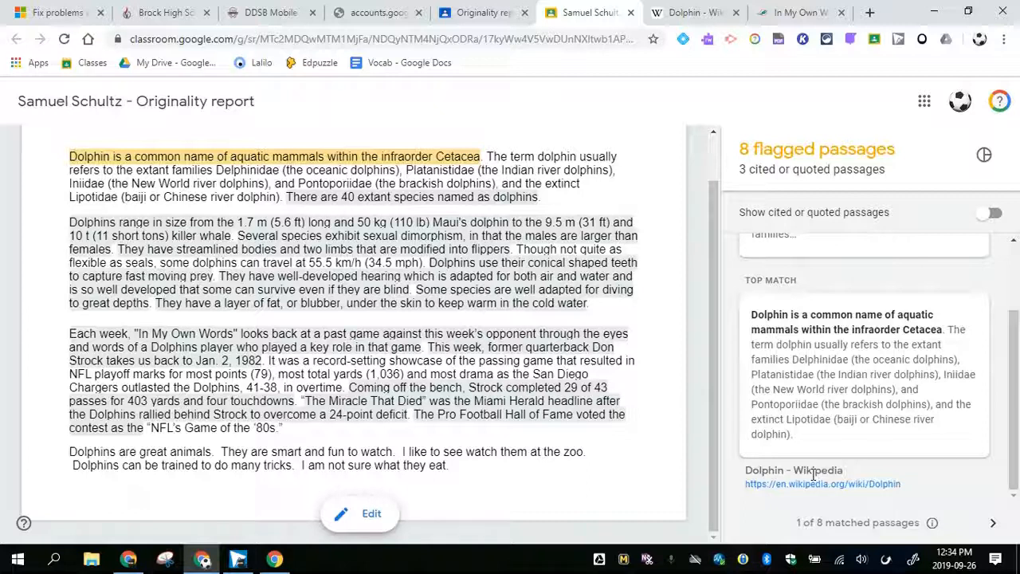
pyautogui.click(995, 523)
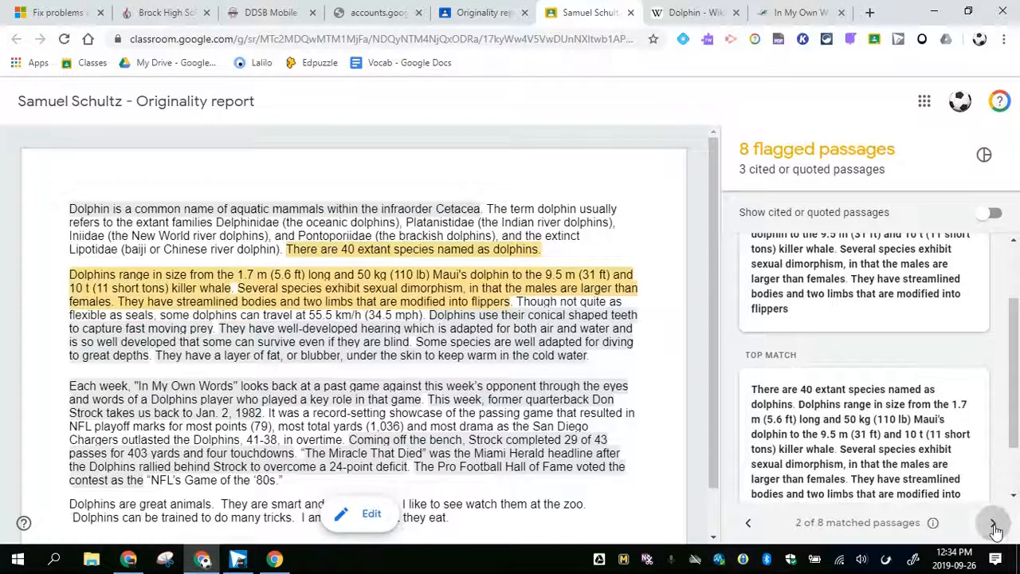
pyautogui.scroll(-3)
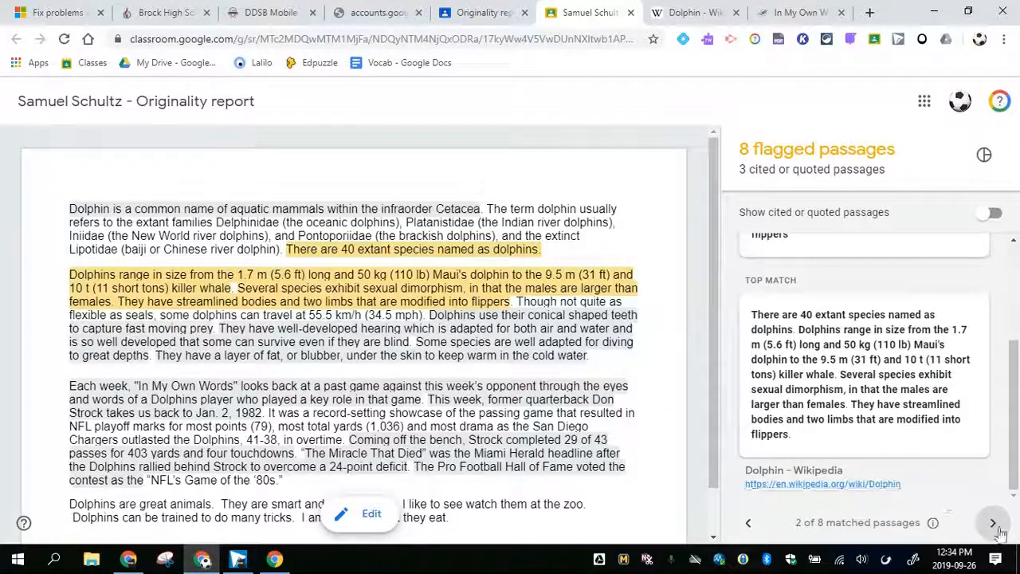
pyautogui.click(994, 523)
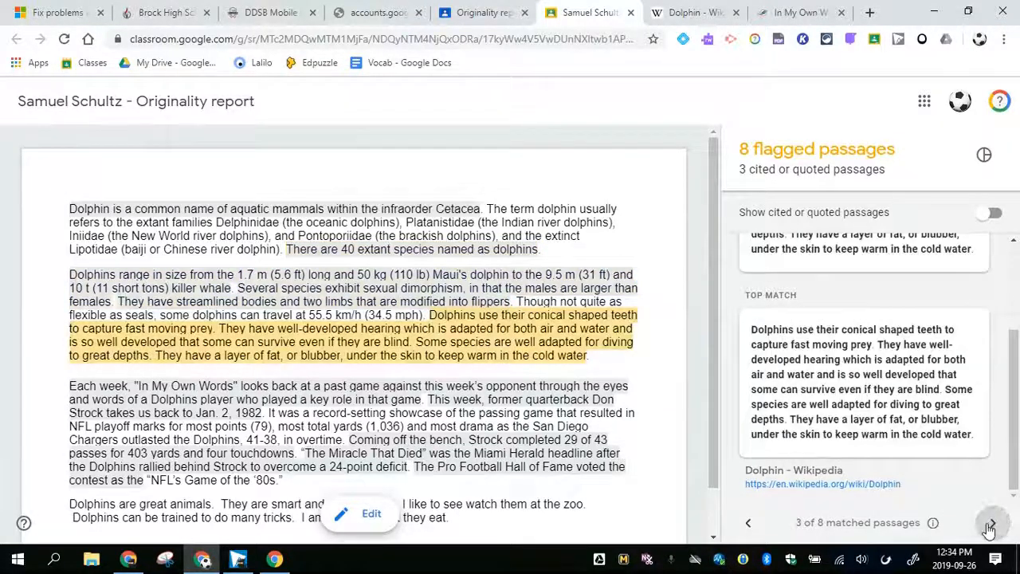
pyautogui.click(993, 523)
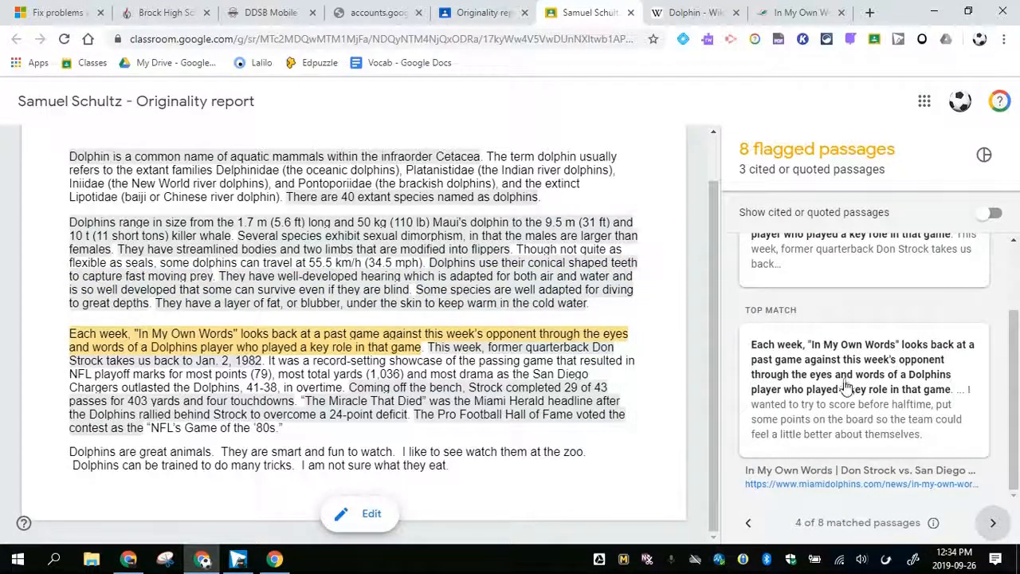
pyautogui.click(992, 523)
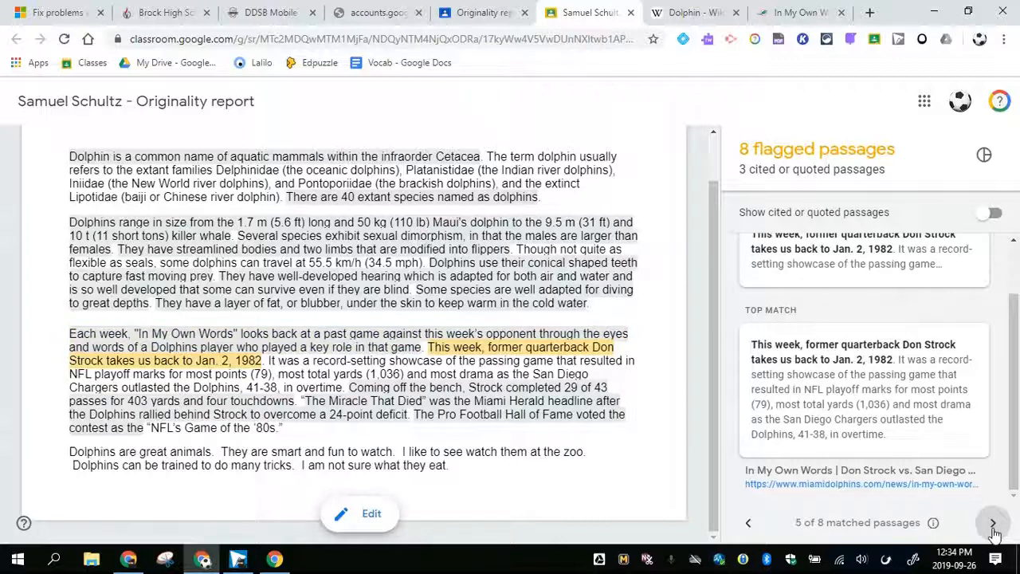
pyautogui.click(993, 523)
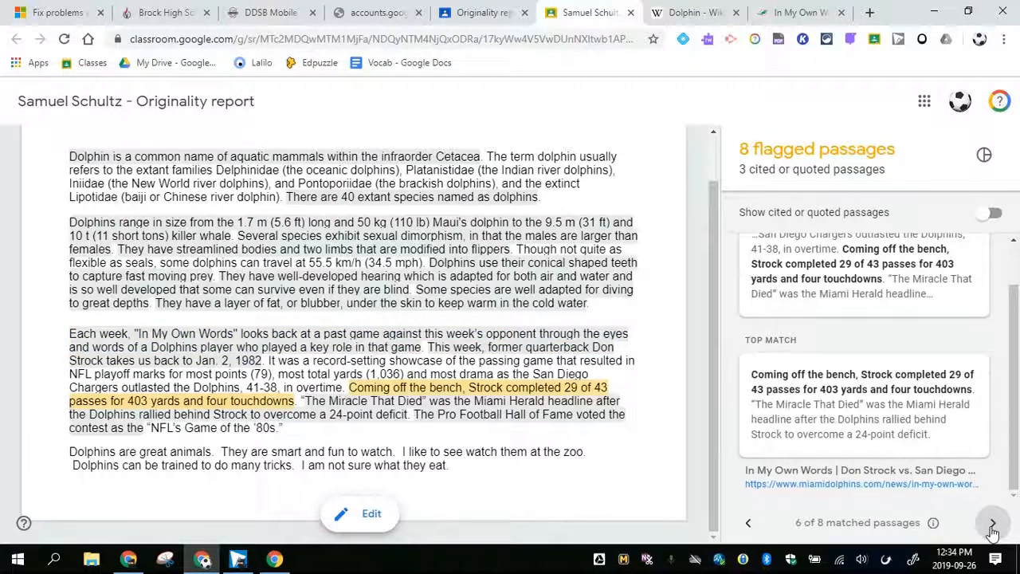
pyautogui.click(992, 523)
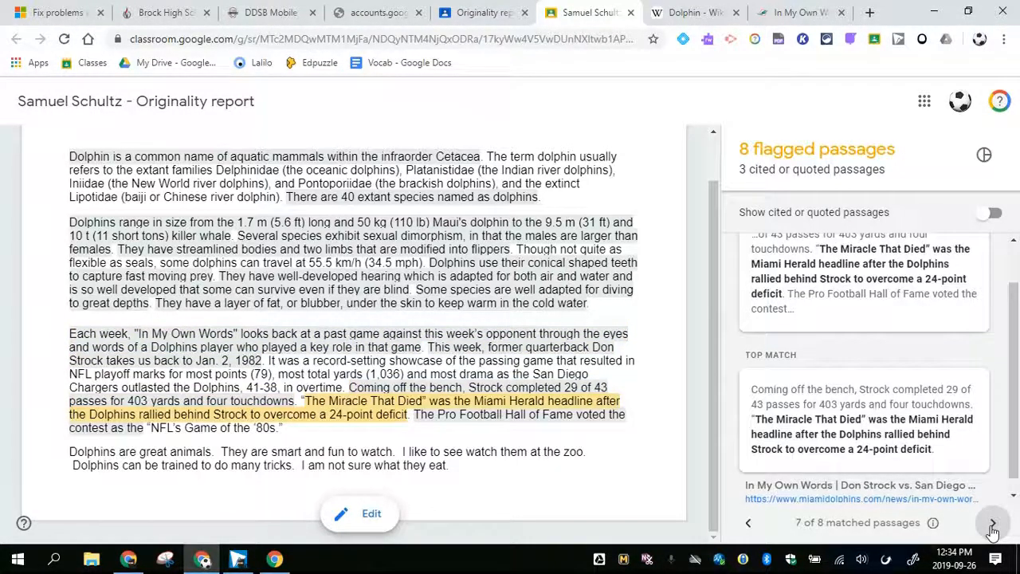
pyautogui.click(992, 523)
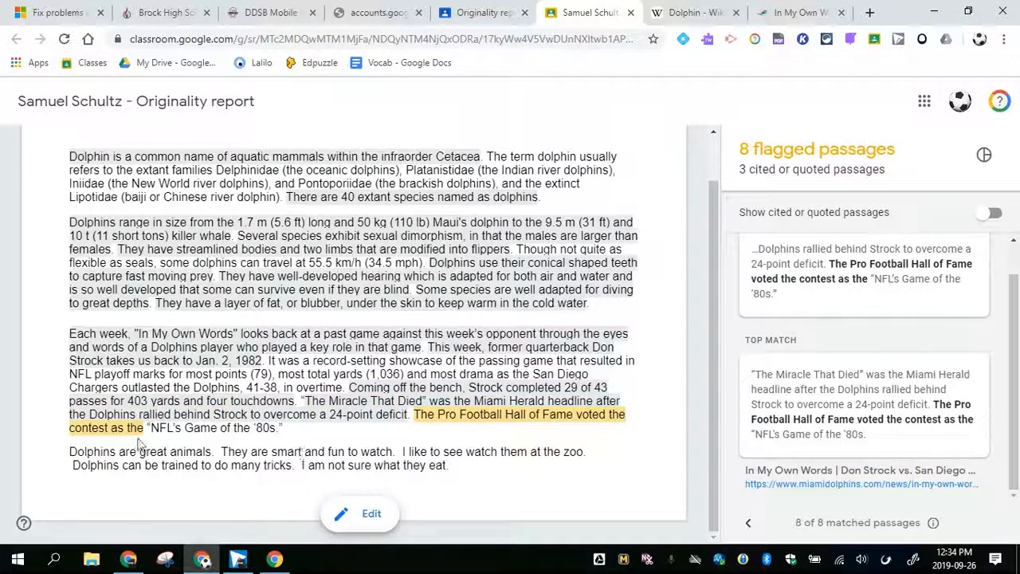
# Include cited or quoted passages and show percentages so the report reads 64% flagged with 11 matches
pyautogui.moveTo(104, 452); pyautogui.dragTo(450, 466)
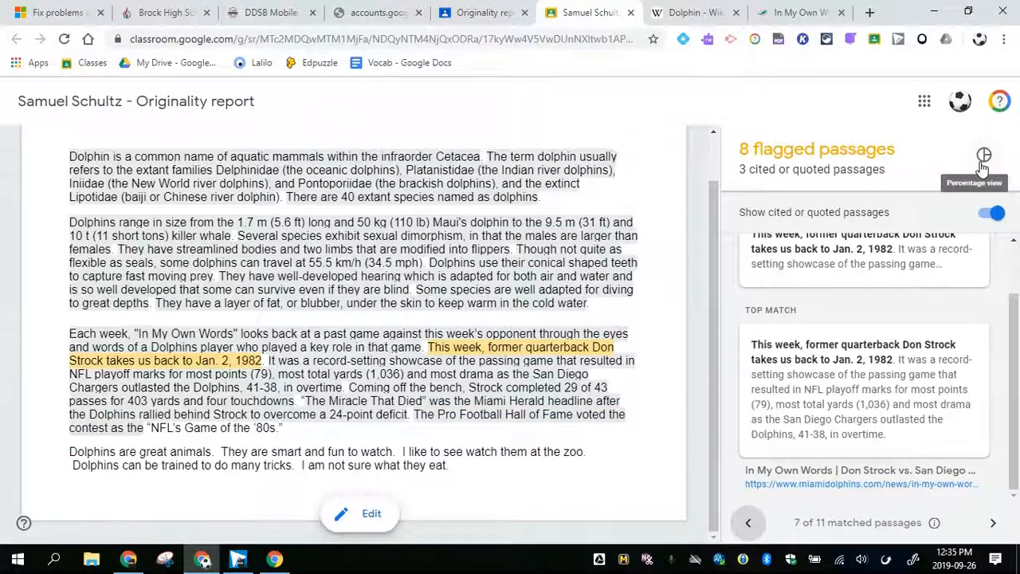
pyautogui.click(984, 156)
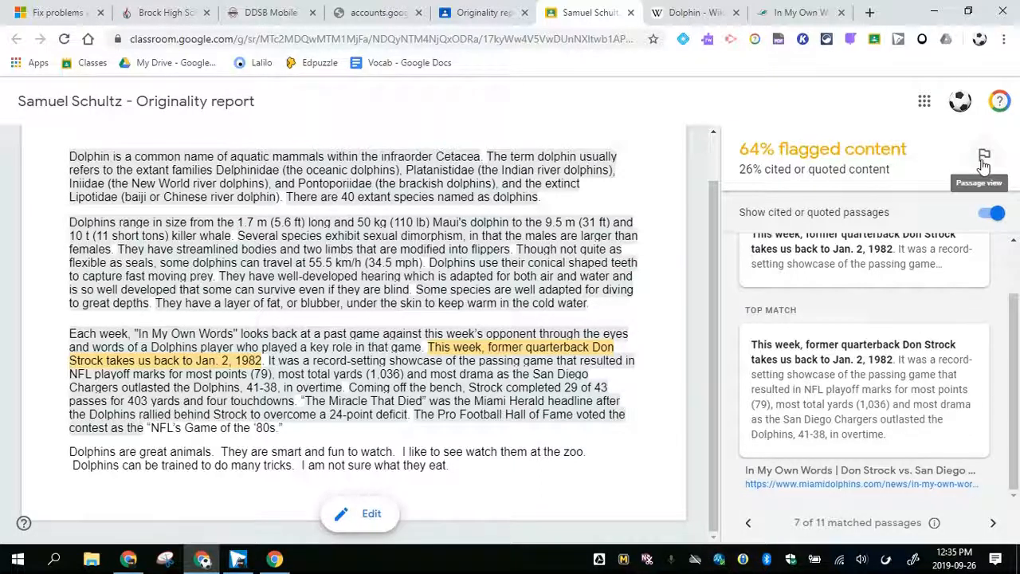
pyautogui.click(985, 155)
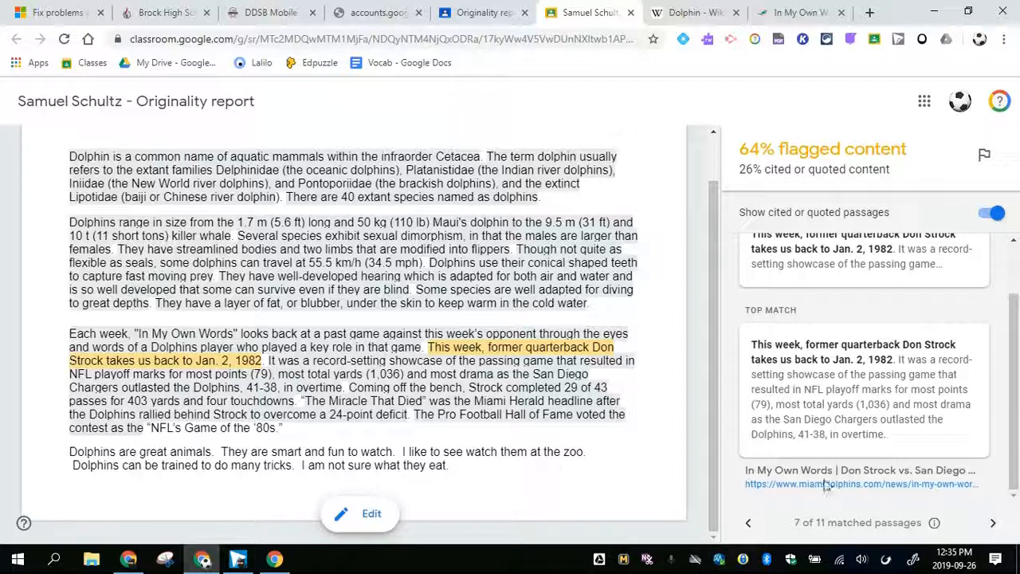
pyautogui.click(994, 523)
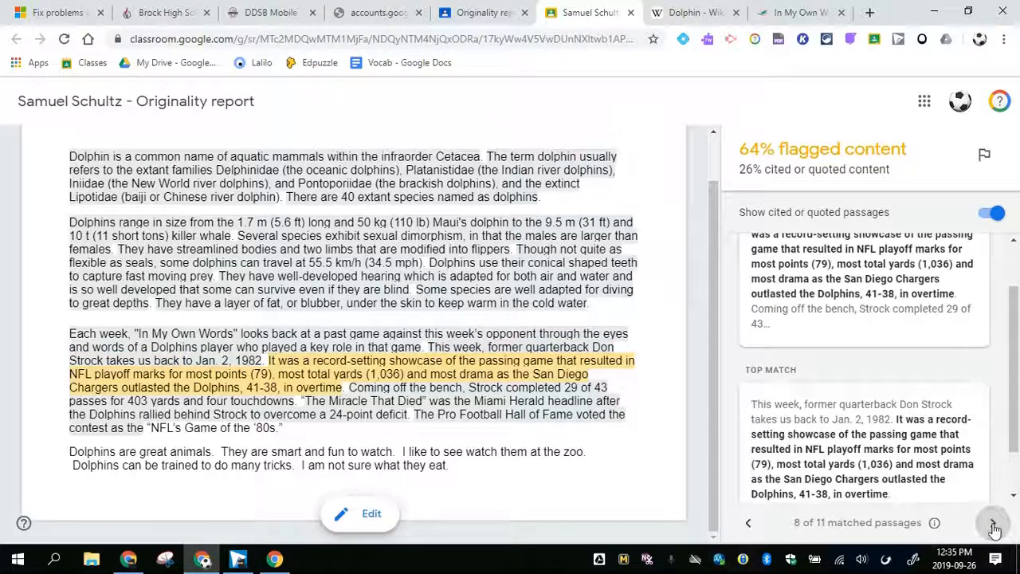
pyautogui.click(992, 523)
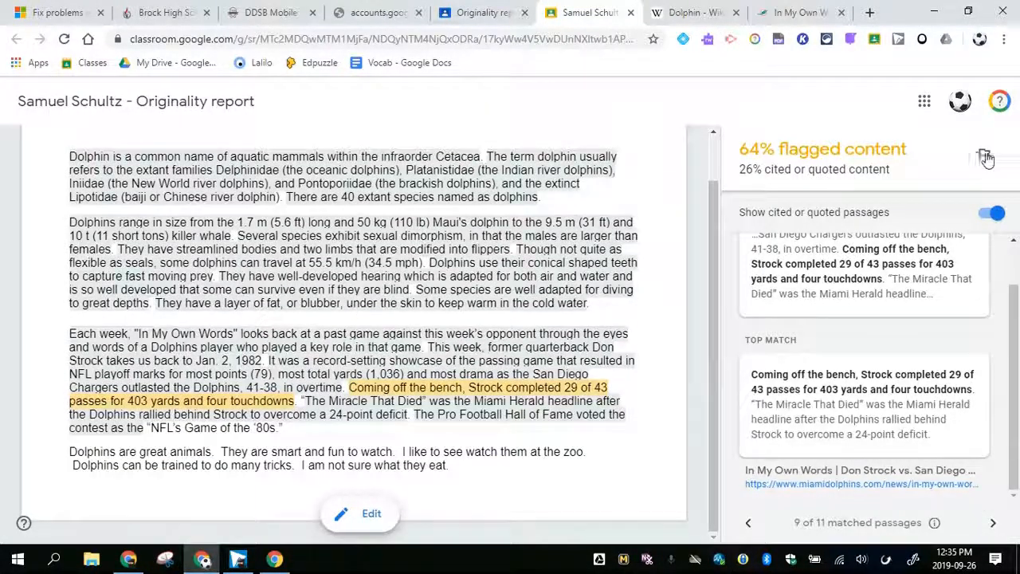
pyautogui.moveTo(986, 155)
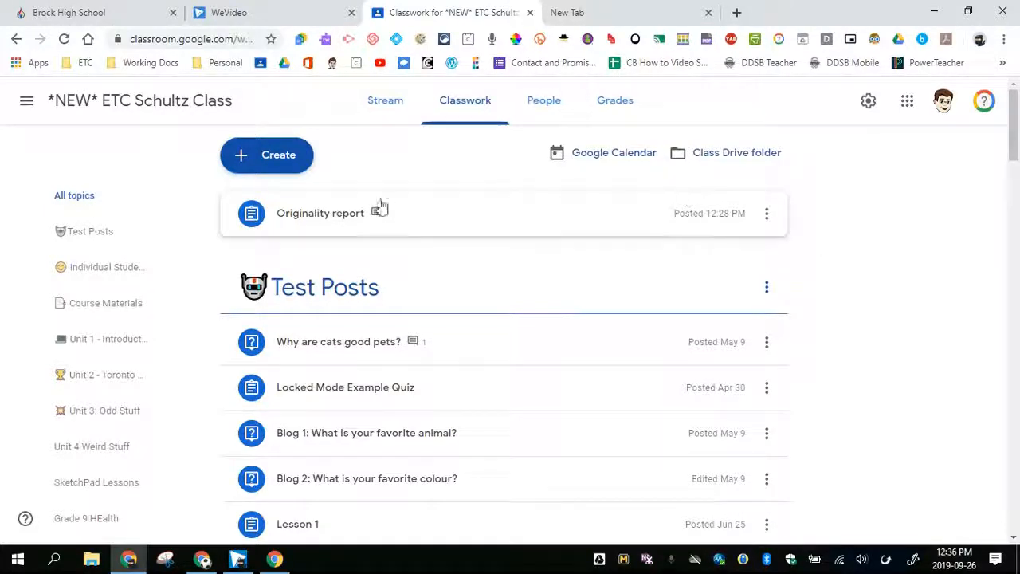
pyautogui.moveTo(319, 213)
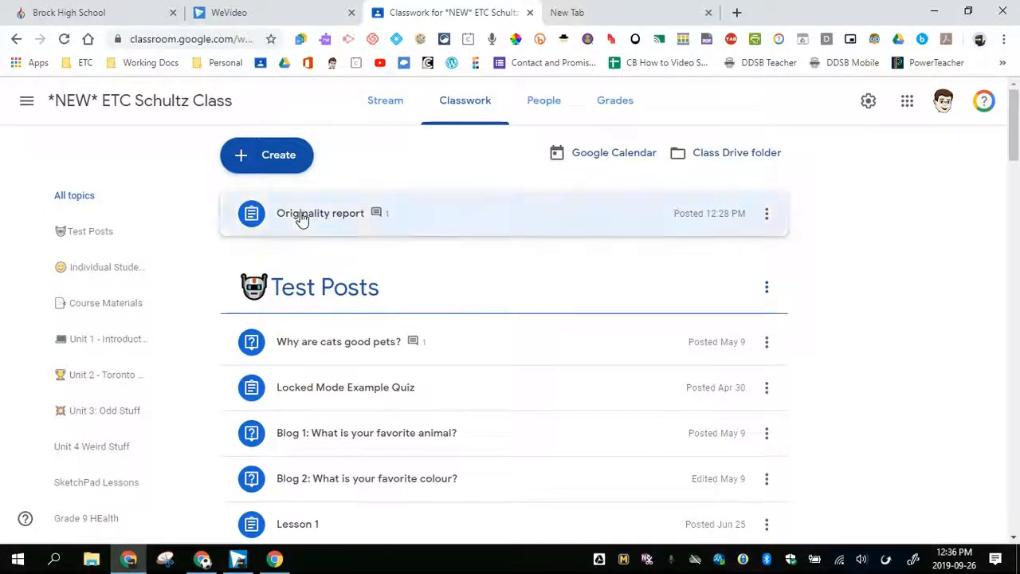
# Expand the Originality report assignment's turned-in work and open the first student's document
pyautogui.click(321, 214)
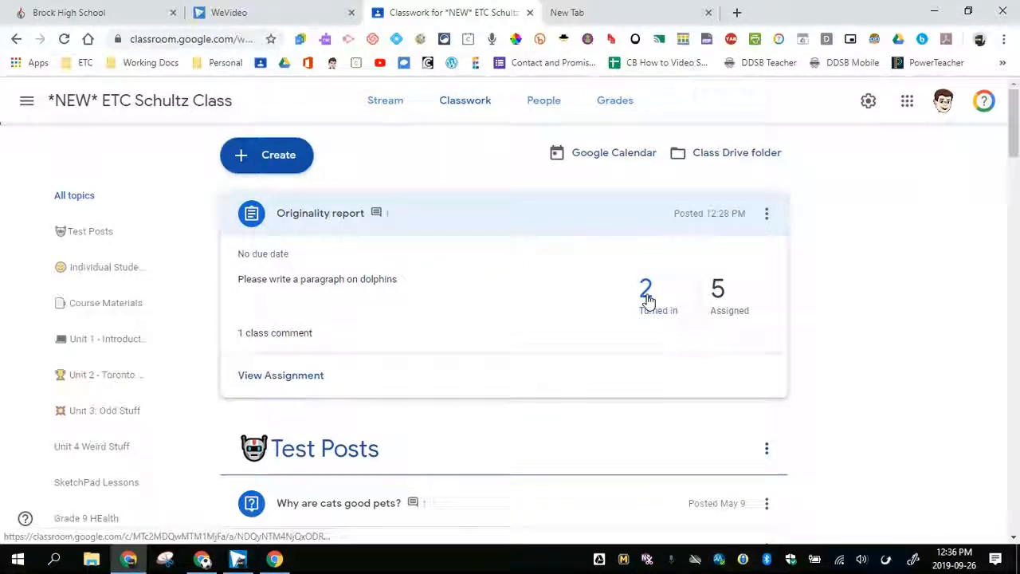
pyautogui.click(646, 299)
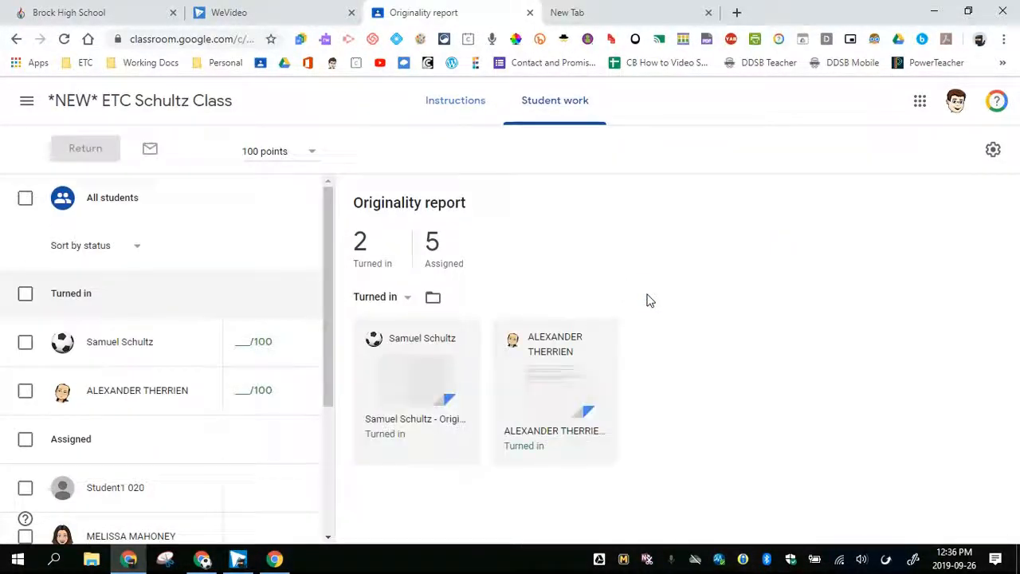
pyautogui.moveTo(427, 384)
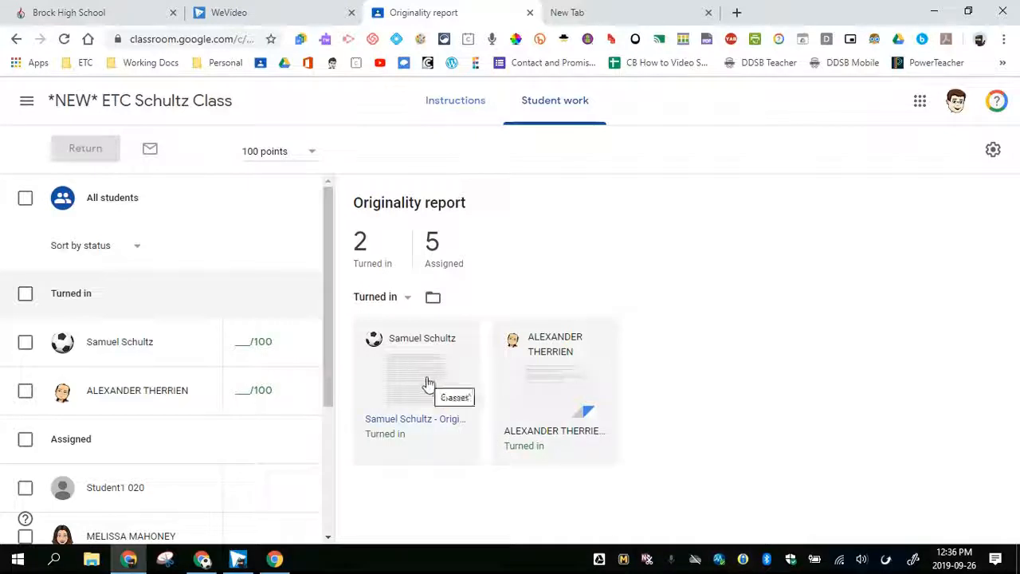
pyautogui.click(417, 375)
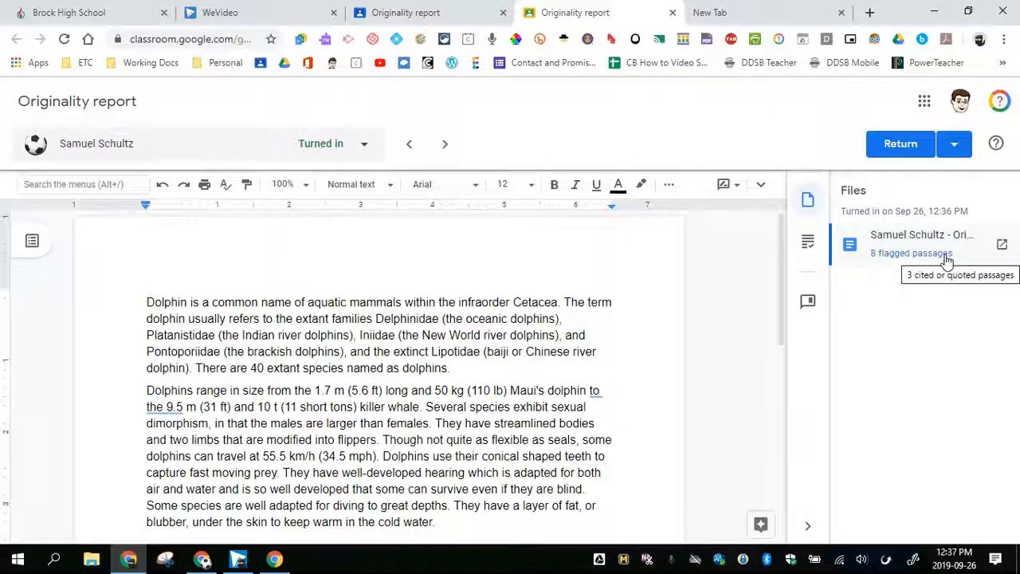
pyautogui.moveTo(749, 341)
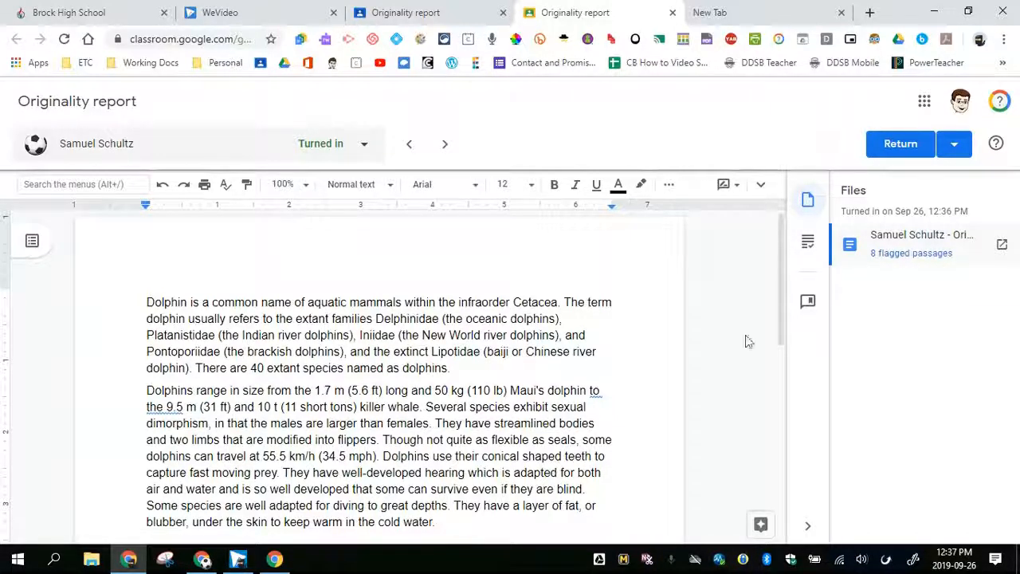
# Include cited passages, step through the first flagged passages, then return to Student work
pyautogui.scroll(-3)
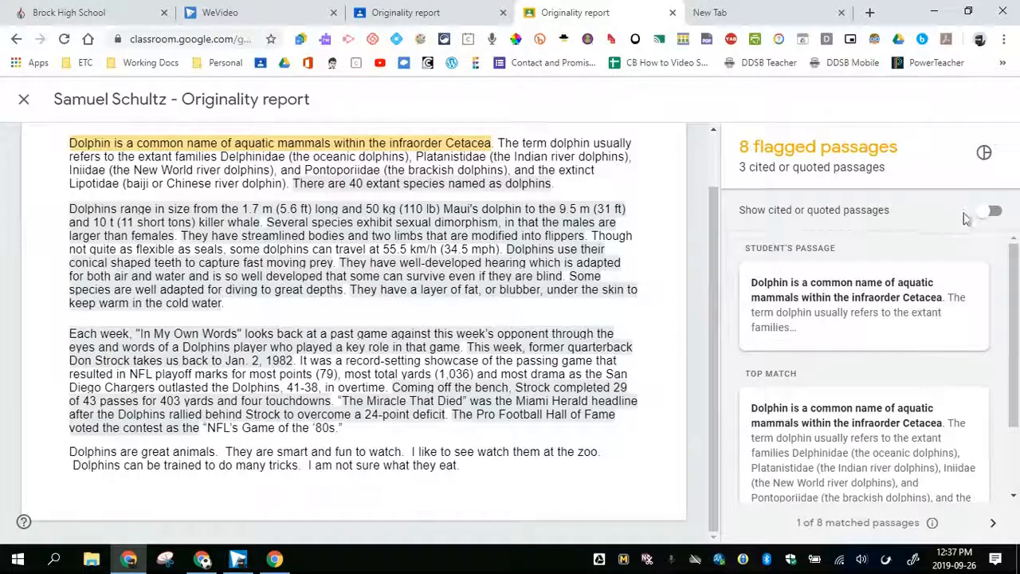
pyautogui.click(992, 210)
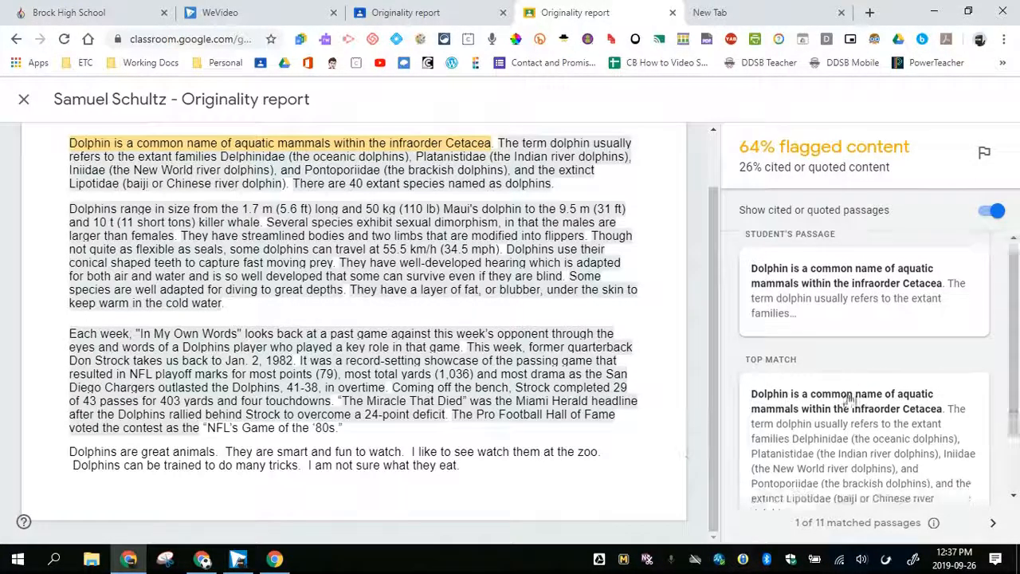
pyautogui.scroll(-3)
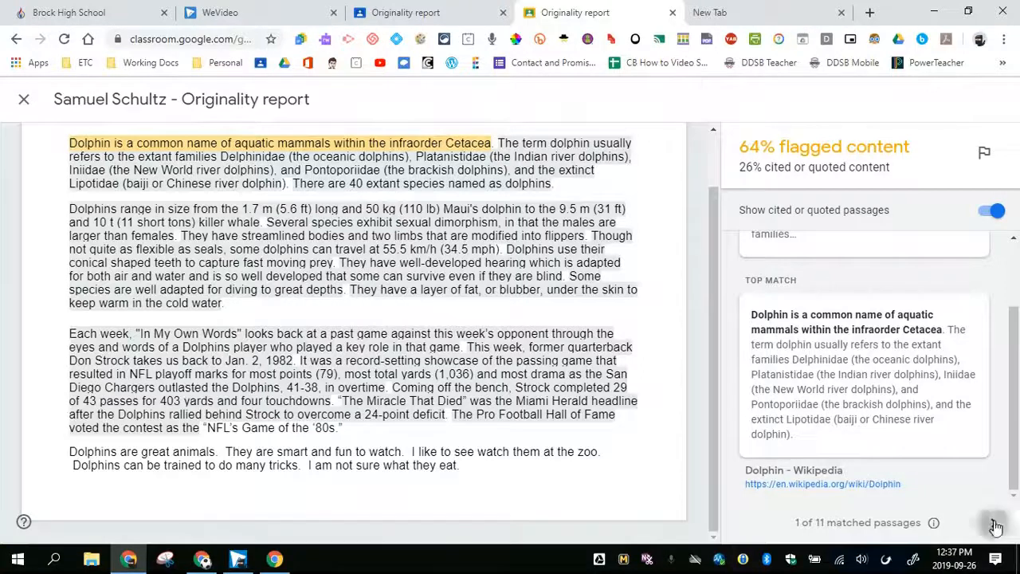
pyautogui.click(995, 523)
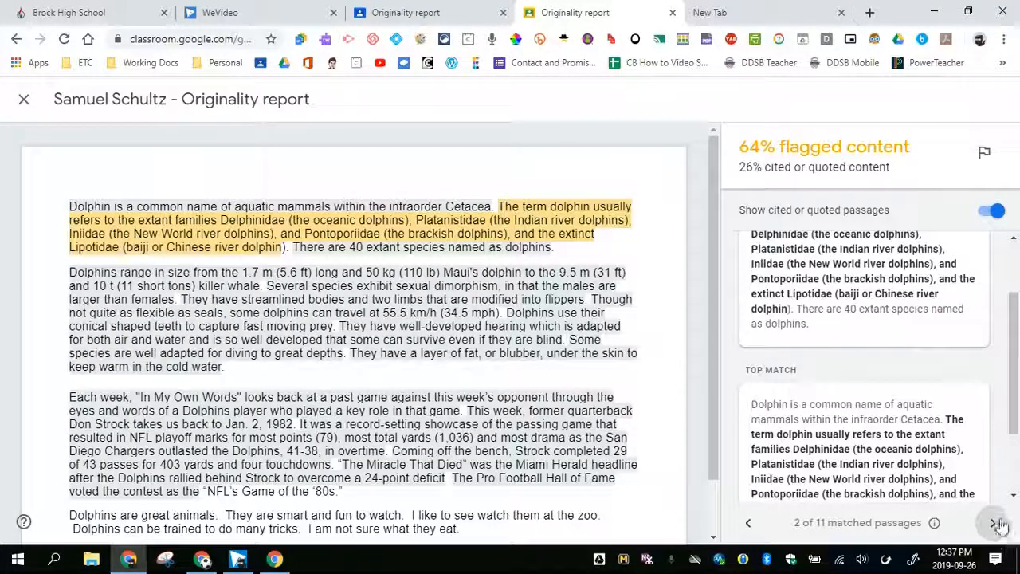
pyautogui.click(995, 523)
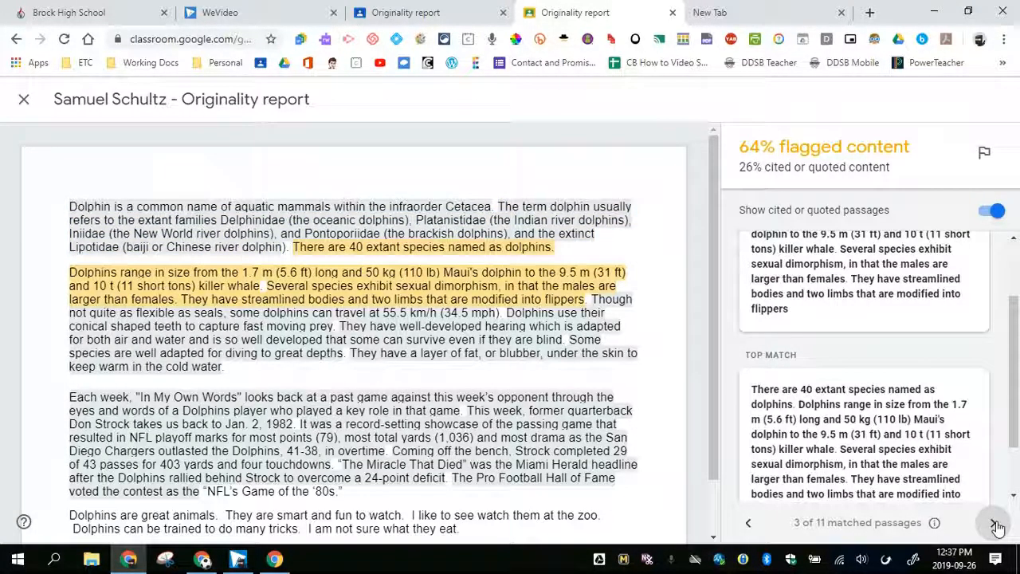
pyautogui.click(995, 523)
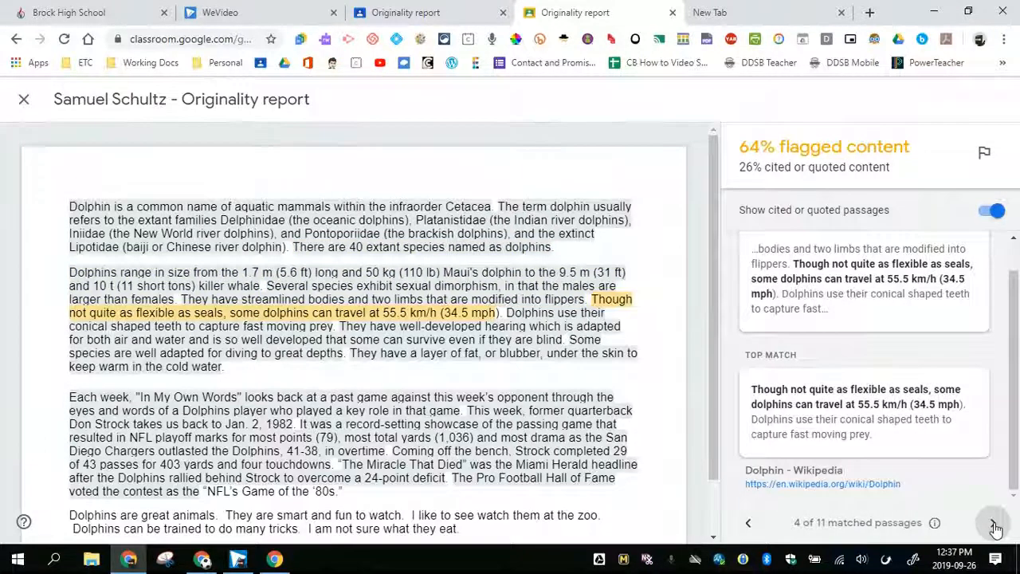
pyautogui.click(22, 99)
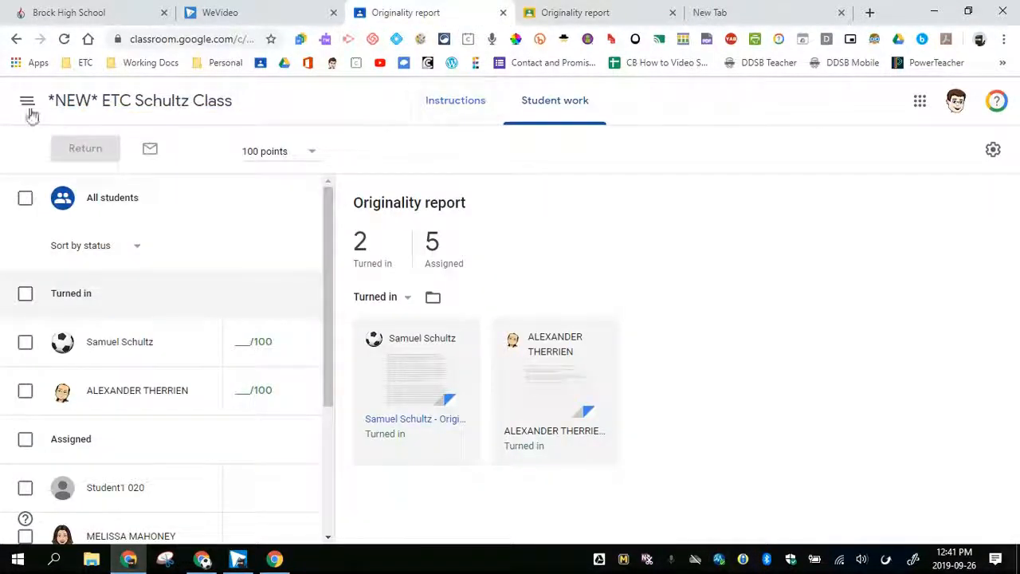
pyautogui.moveTo(141, 100)
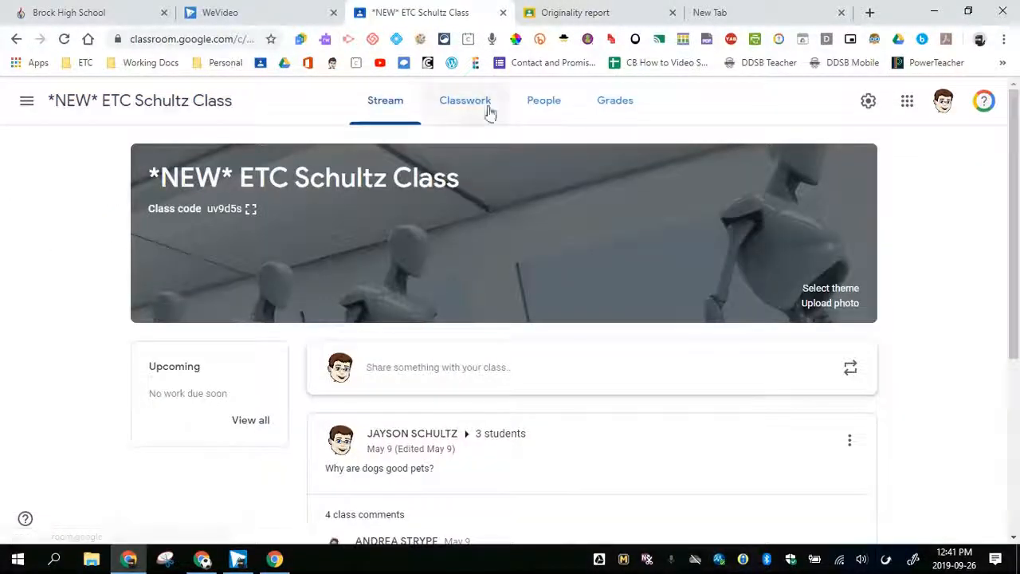
# Create a new assignment from Classwork with the Originality reports checkbox ticked
pyautogui.click(466, 99)
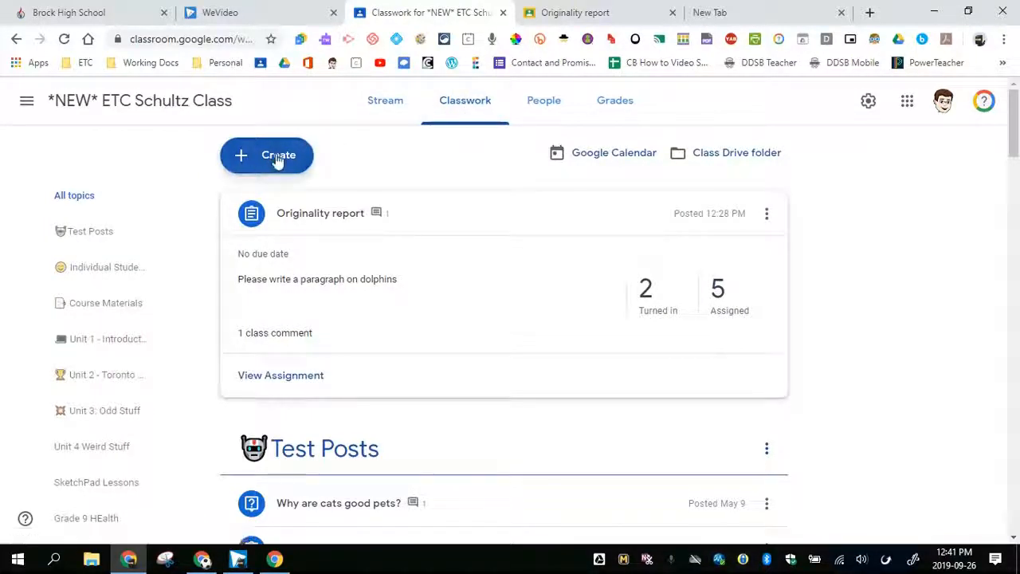
pyautogui.click(277, 155)
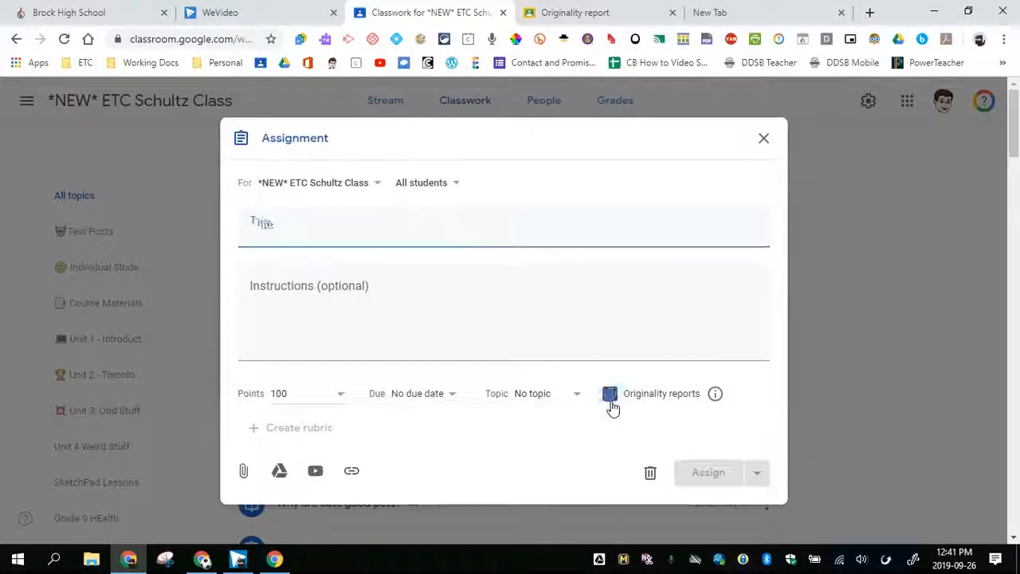
pyautogui.click(609, 392)
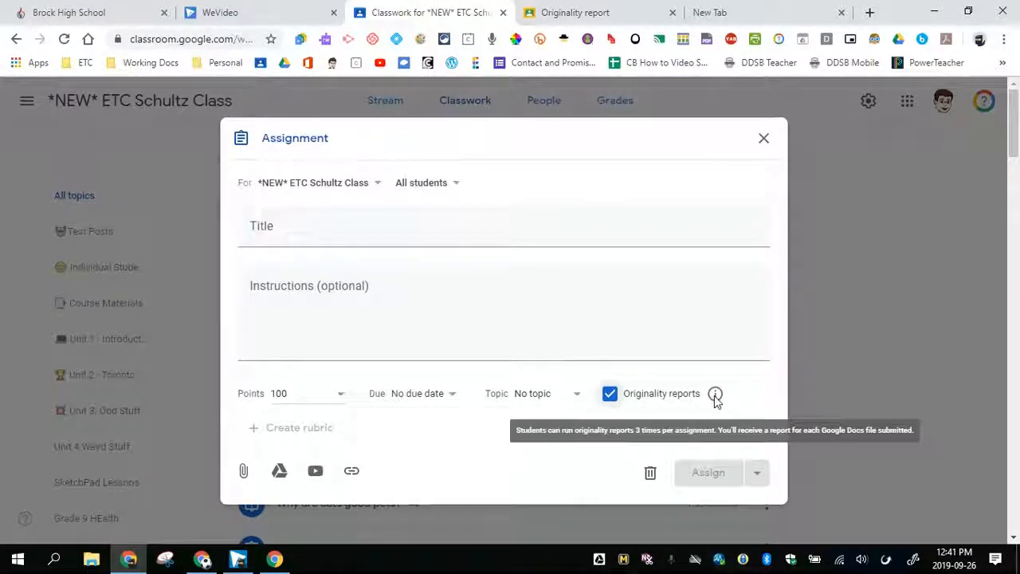